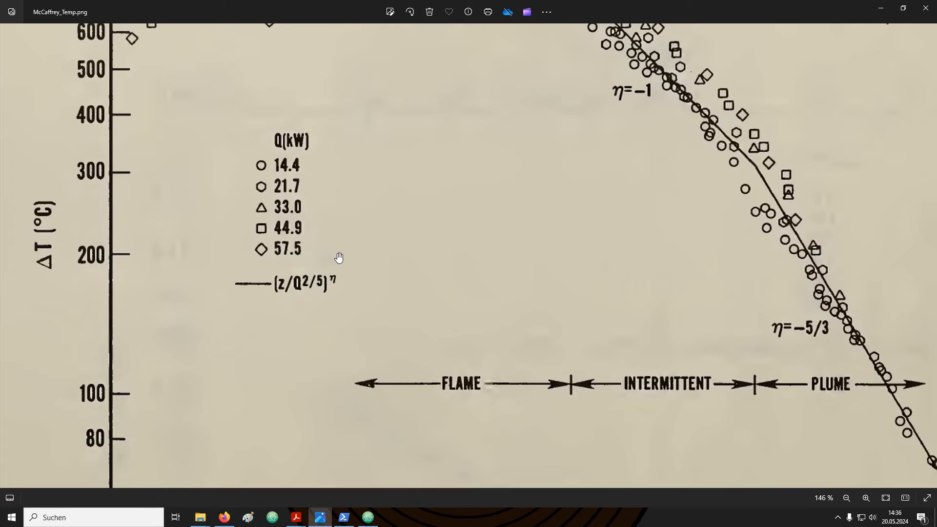
{"action": "mouse_move", "coordinate": [396, 234]}
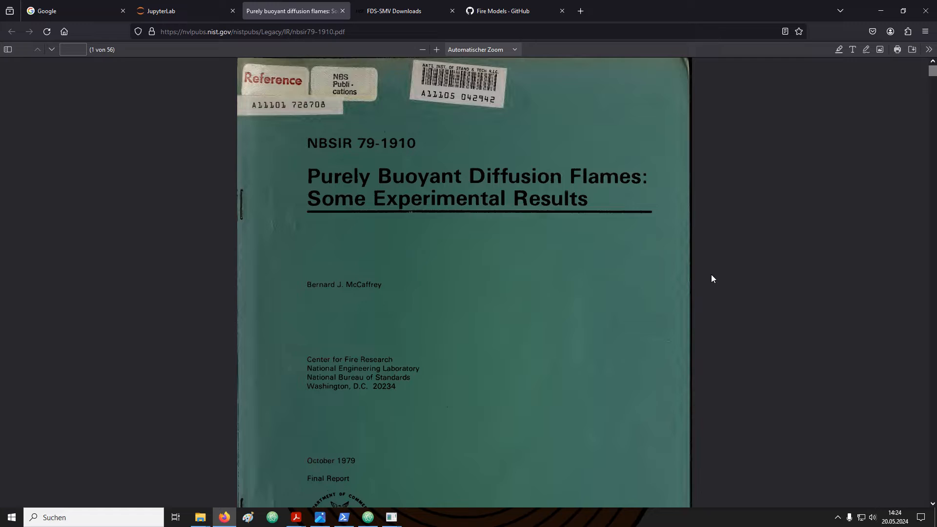
Open File Explorer on the FDS_691 installation folder under firemodels
{"action": "left_click", "coordinate": [200, 516]}
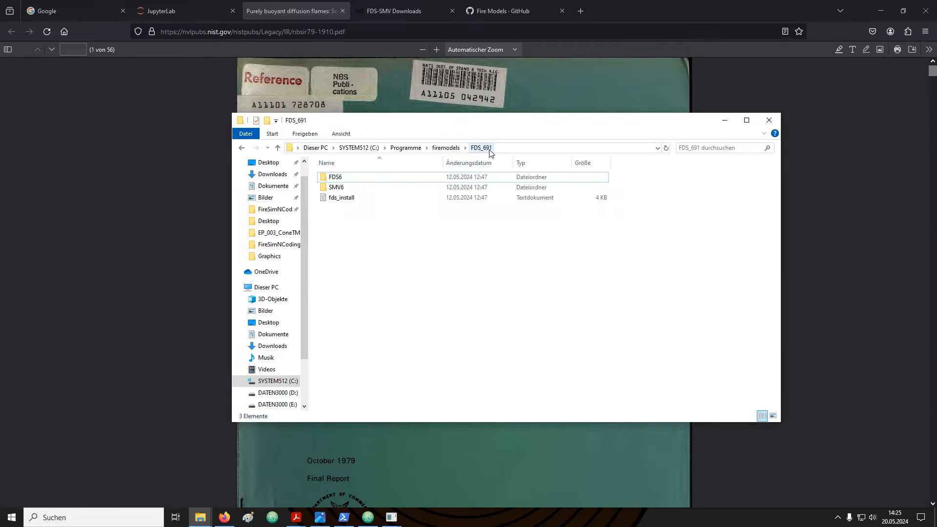
Browse FDS6 > Documentation > Guides_and_Release_Notes to reach the FDS and Smokeview guides
{"action": "left_click", "coordinate": [335, 177]}
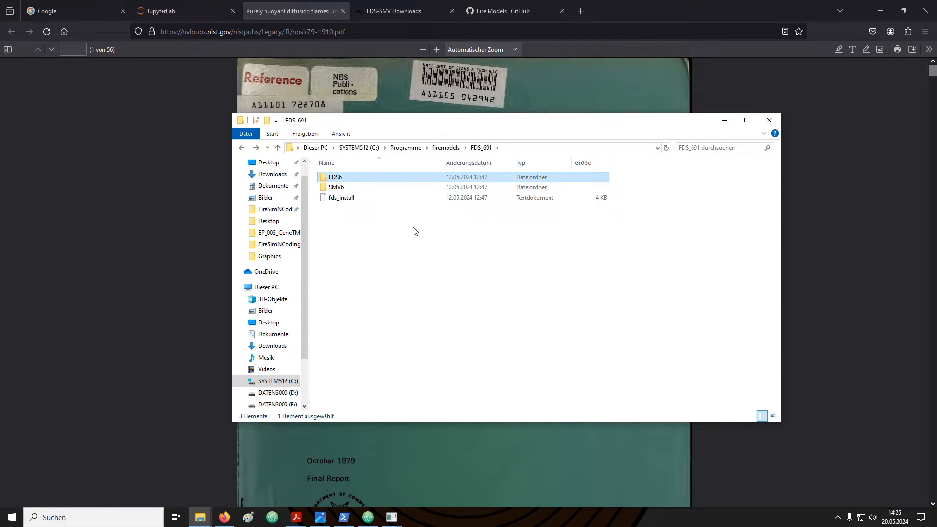
{"action": "double_click", "coordinate": [335, 177]}
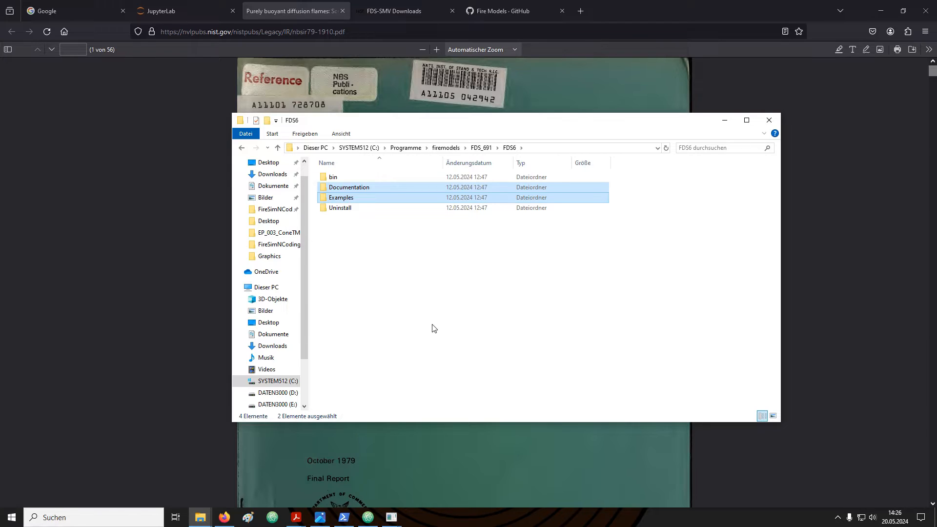
{"action": "double_click", "coordinate": [349, 187]}
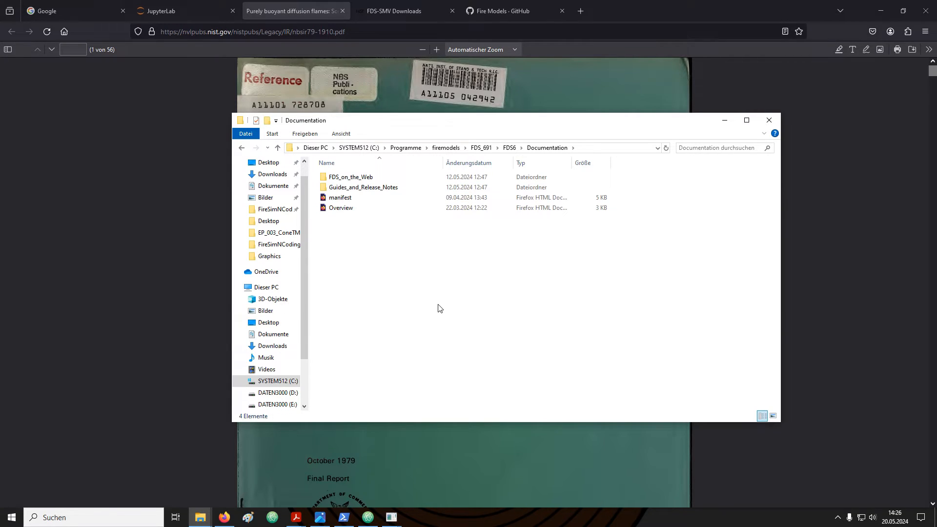
{"action": "left_click", "coordinate": [339, 197]}
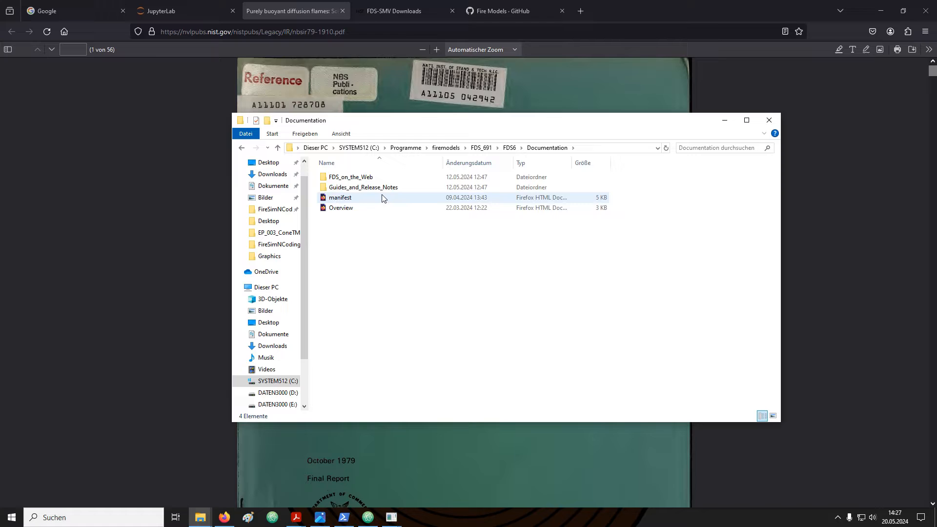
{"action": "double_click", "coordinate": [363, 187]}
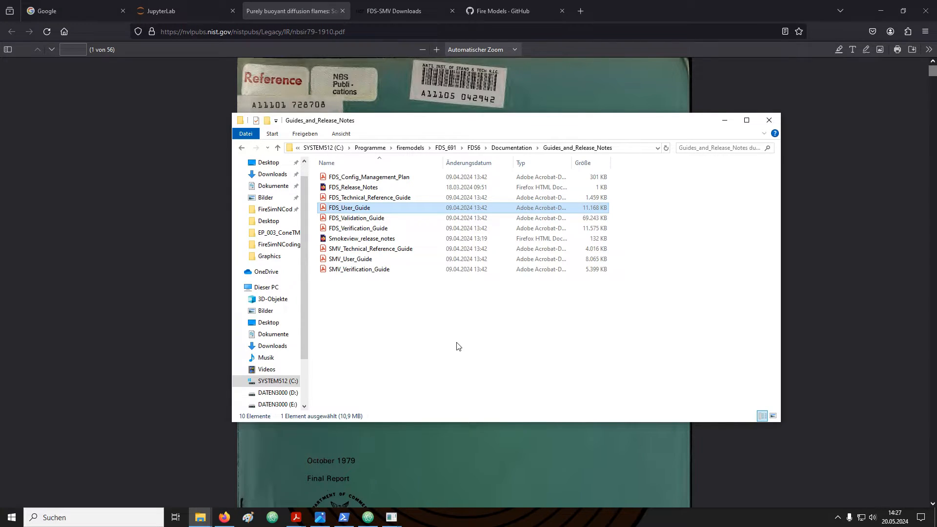
{"action": "left_click", "coordinate": [394, 11]}
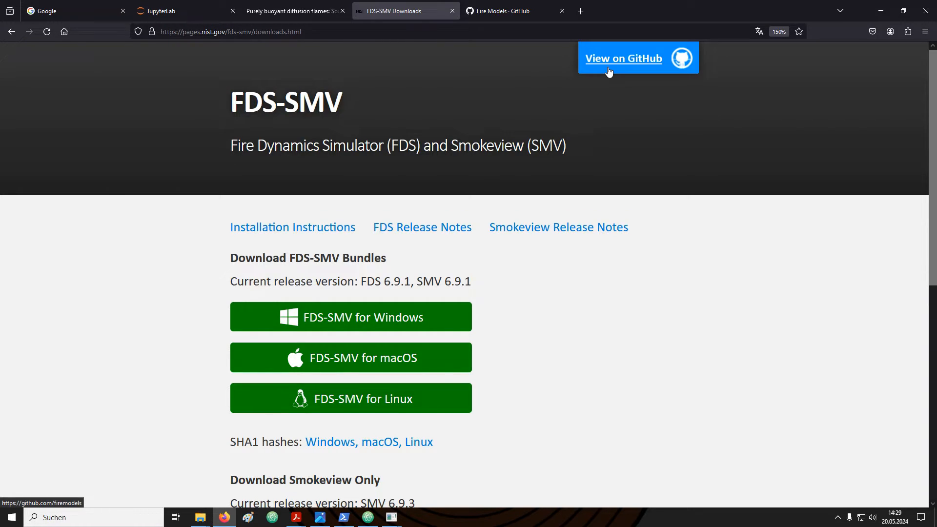
Go to the firemodels fds releases on GitHub and scroll to the FDS-6.9.1_SMV-6.9.1 assets
{"action": "left_click", "coordinate": [623, 58]}
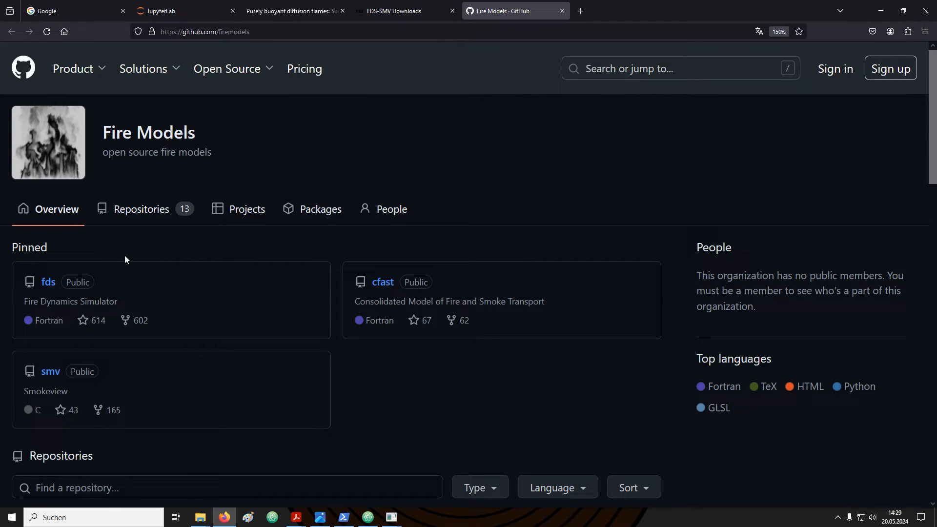
{"action": "left_click", "coordinate": [47, 281]}
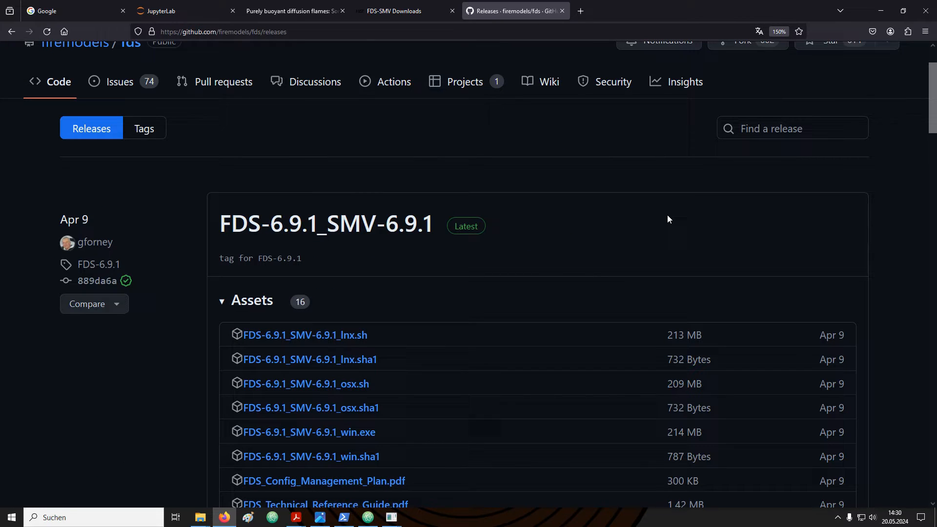
{"action": "scroll", "scroll_direction": "down", "scroll_amount": 3}
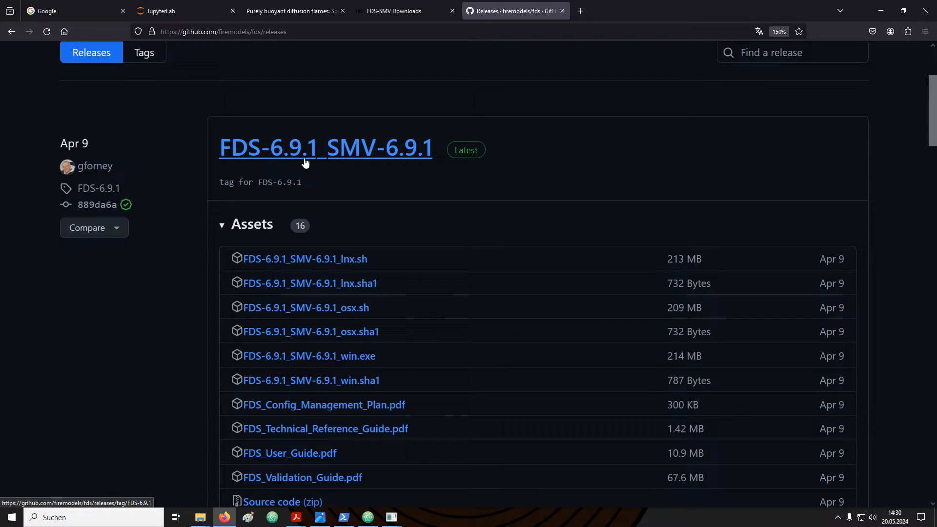
{"action": "mouse_move", "coordinate": [310, 170]}
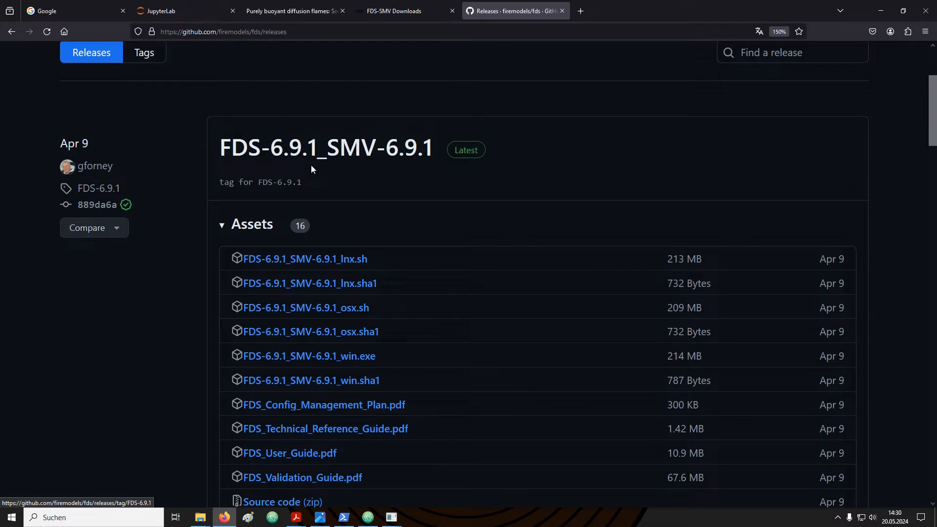
{"action": "scroll", "scroll_direction": "down", "scroll_amount": 3}
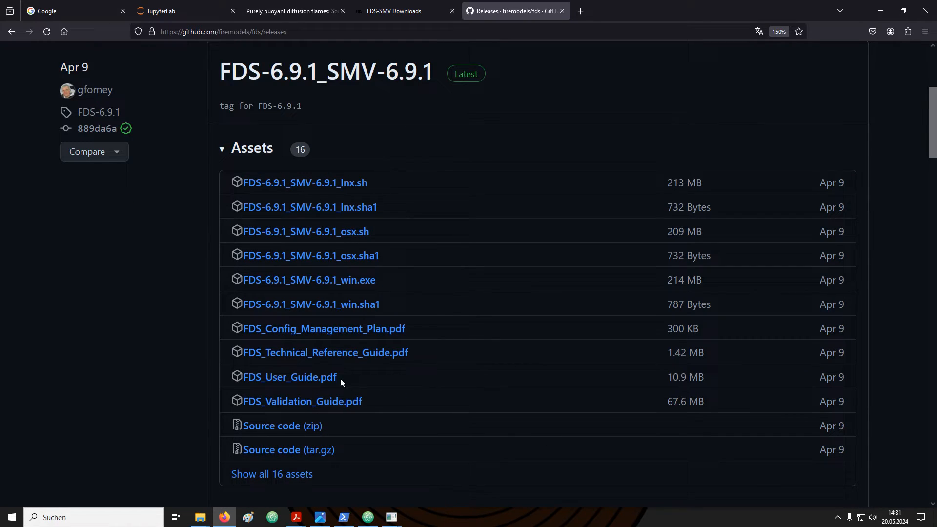
{"action": "mouse_move", "coordinate": [290, 376]}
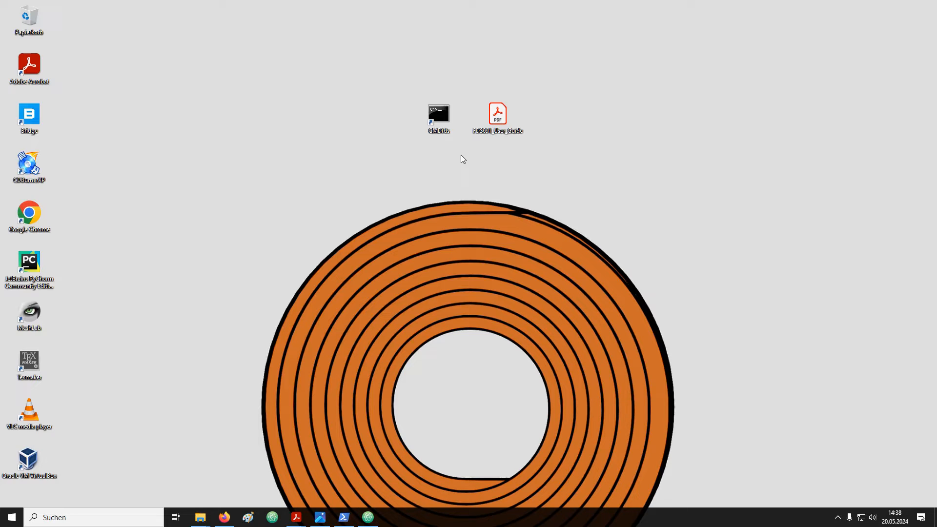
Launch the CMDfds shortcut to run fds and show version FDS-6.9.1
{"action": "double_click", "coordinate": [438, 114]}
{"action": "type", "text": "fds"}
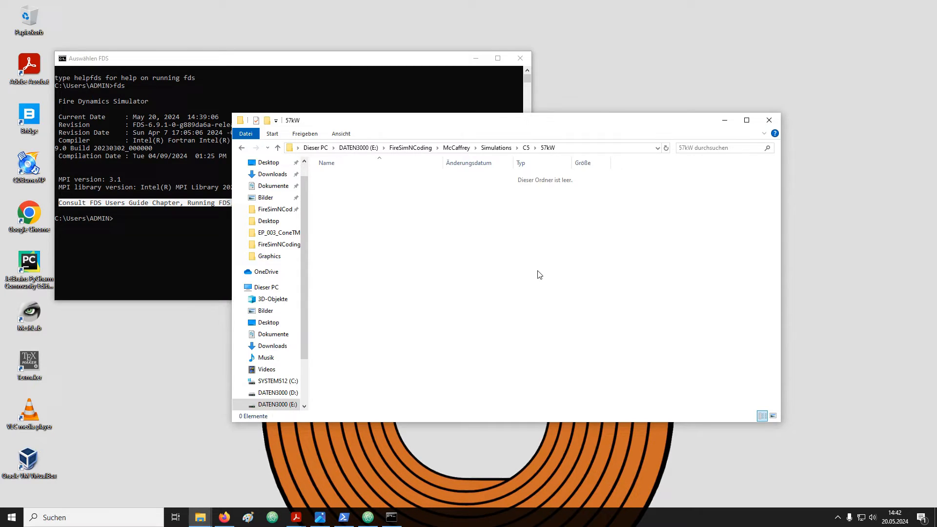
{"action": "mouse_move", "coordinate": [393, 271]}
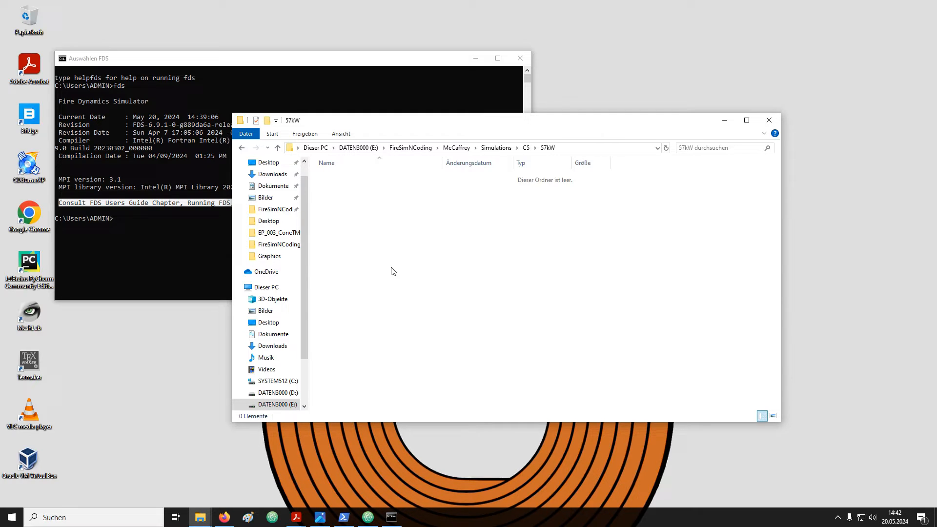
{"action": "mouse_move", "coordinate": [376, 217]}
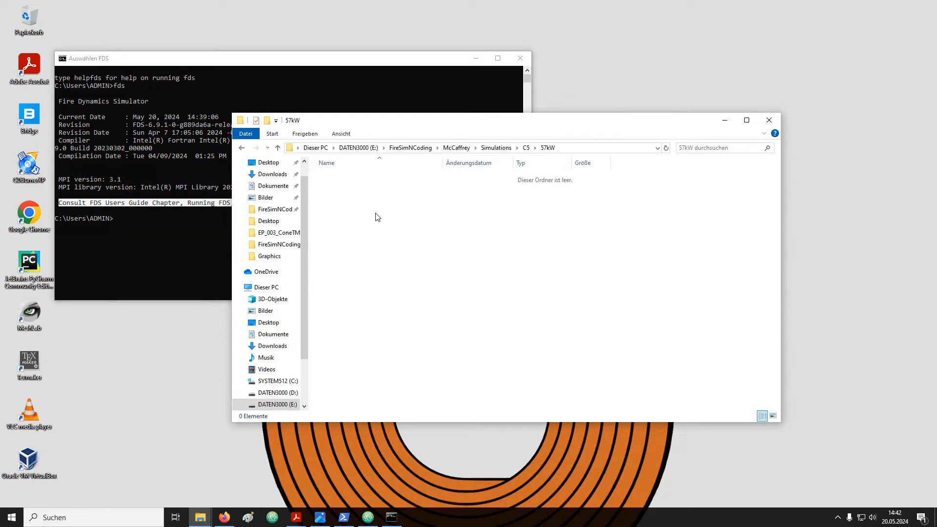
Create McCaffery_57kW.fds as a new text document and open FDS6 Examples > Fires
{"action": "right_click", "coordinate": [376, 215]}
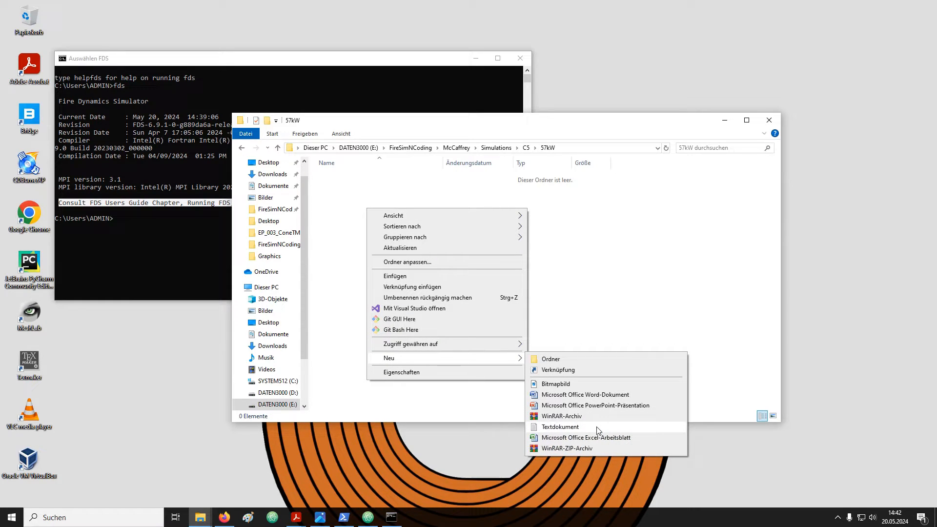
{"action": "left_click", "coordinate": [560, 426]}
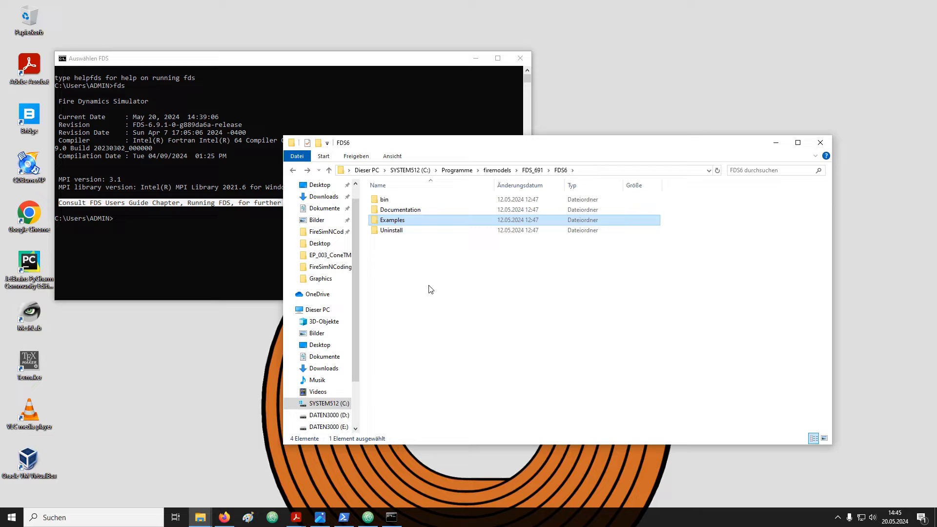
{"action": "double_click", "coordinate": [392, 220]}
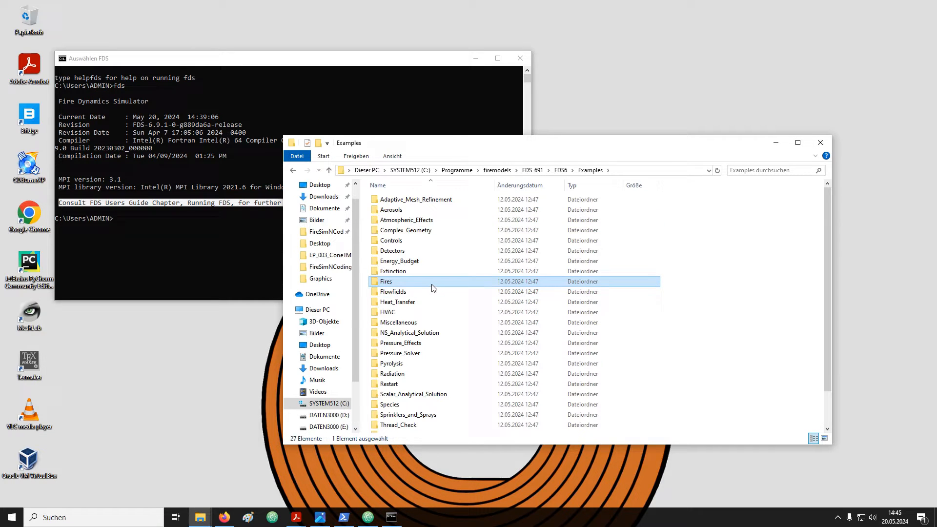
{"action": "double_click", "coordinate": [385, 282]}
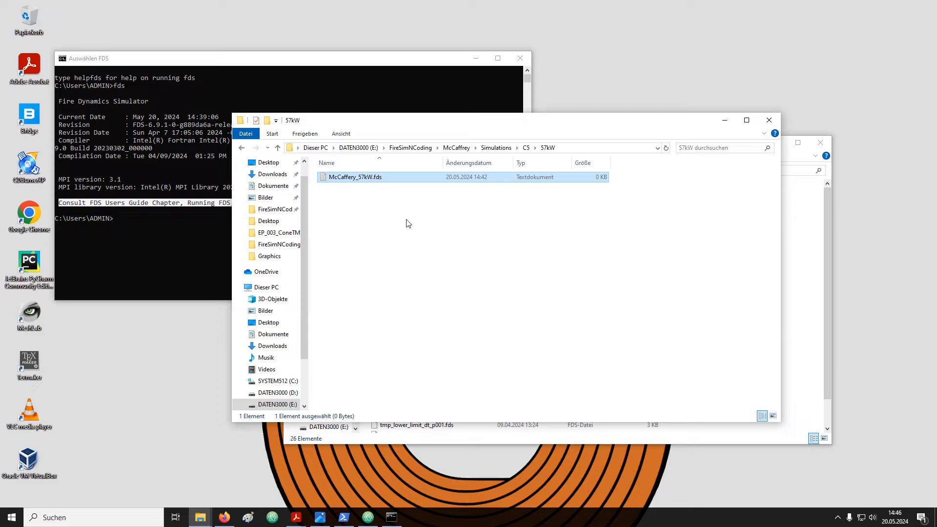
{"action": "left_click", "coordinate": [454, 266]}
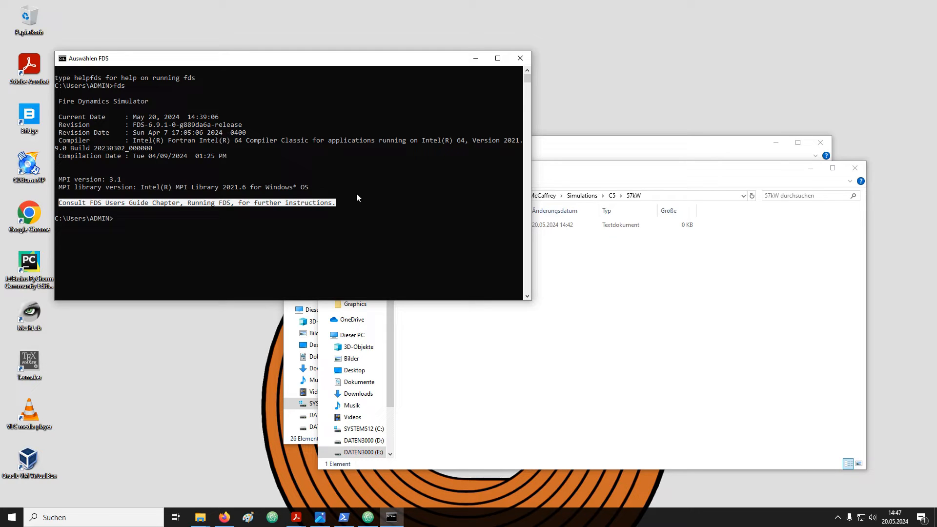
Change to E:\FireSimNCoding\McCaffrey\Simulations\C5\57kW and list its contents with dir
{"action": "type", "text": "e:"}
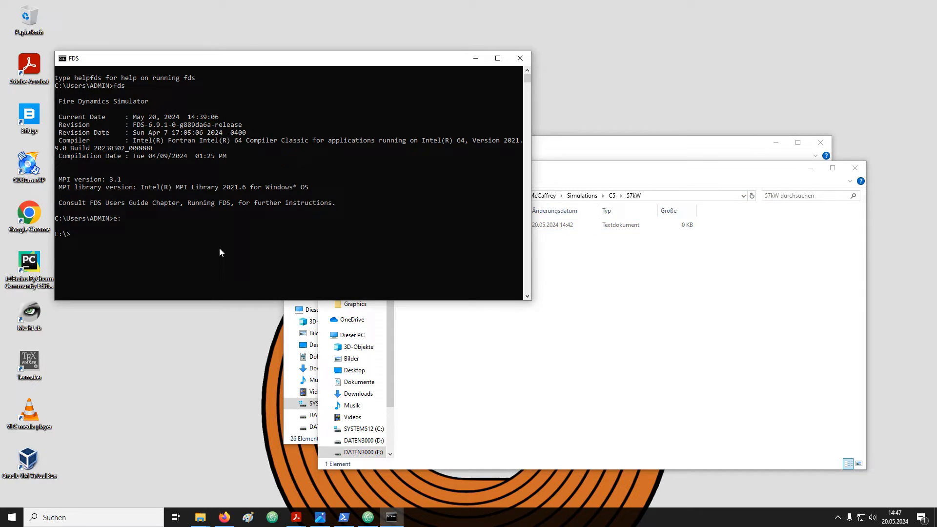
{"action": "type", "text": "cd"}
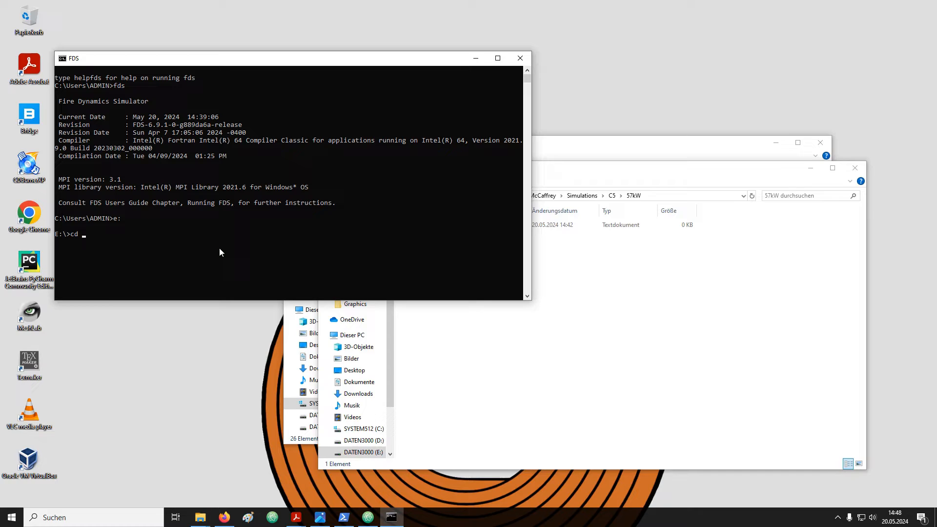
{"action": "type", "text": "E:\\FireSimNCoding\\McCaffrey\\Simulations\\C5\\57kW"}
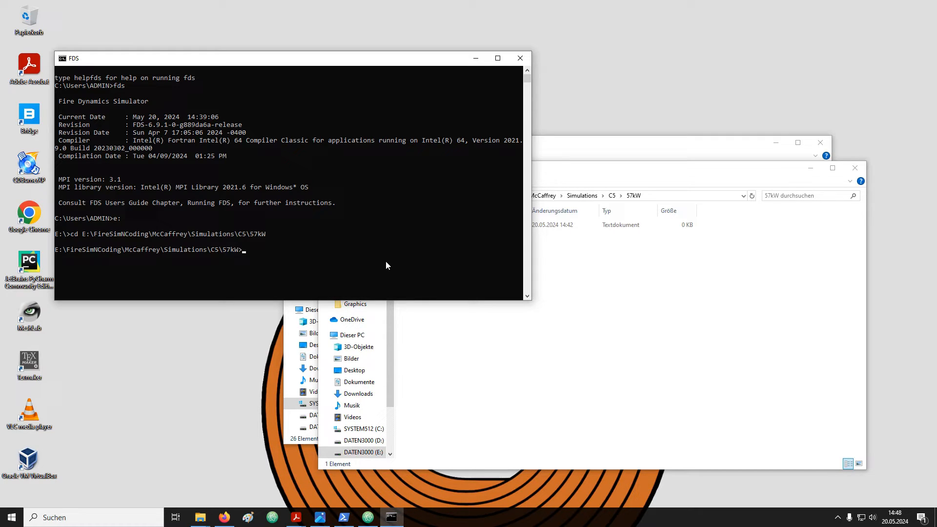
{"action": "type", "text": "dir"}
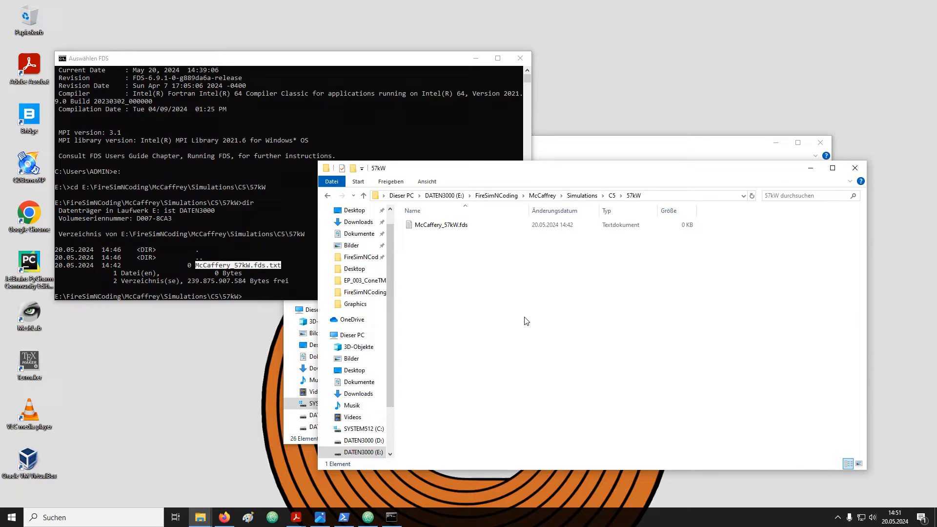
{"action": "mouse_move", "coordinate": [458, 285]}
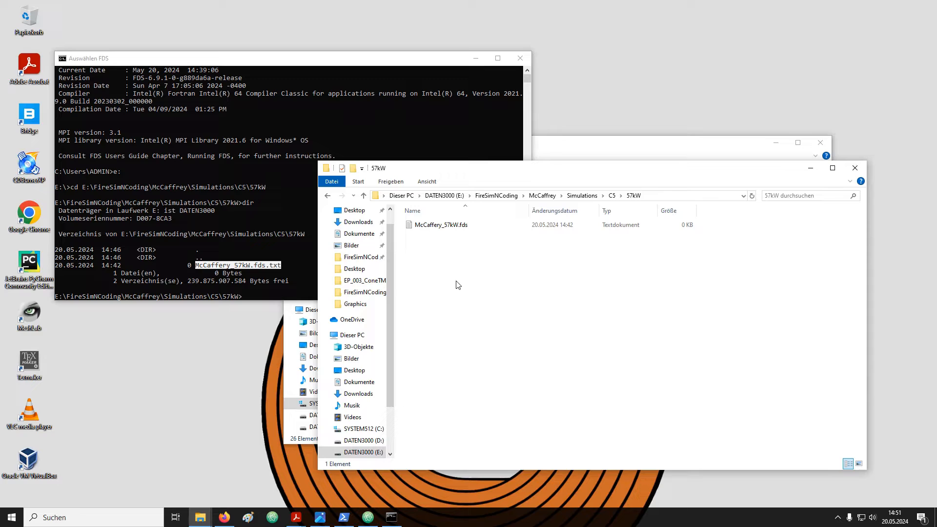
Turn on showing extensions of known file types in Ordneroptionen
{"action": "left_click", "coordinate": [425, 181]}
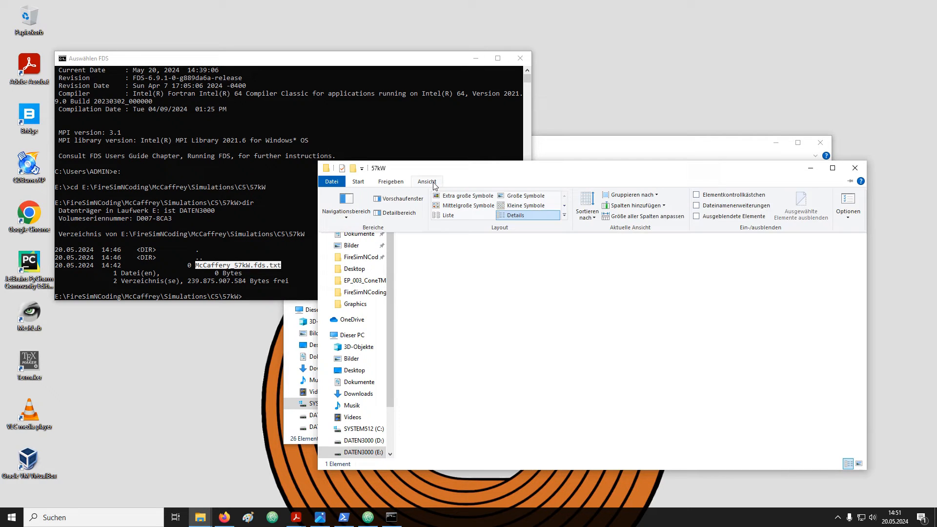
{"action": "mouse_move", "coordinate": [848, 202]}
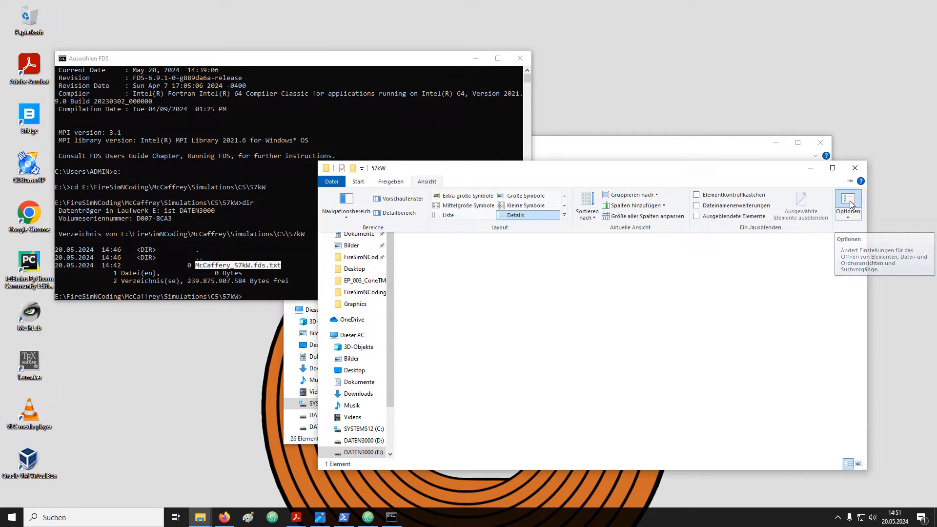
{"action": "left_click", "coordinate": [848, 203]}
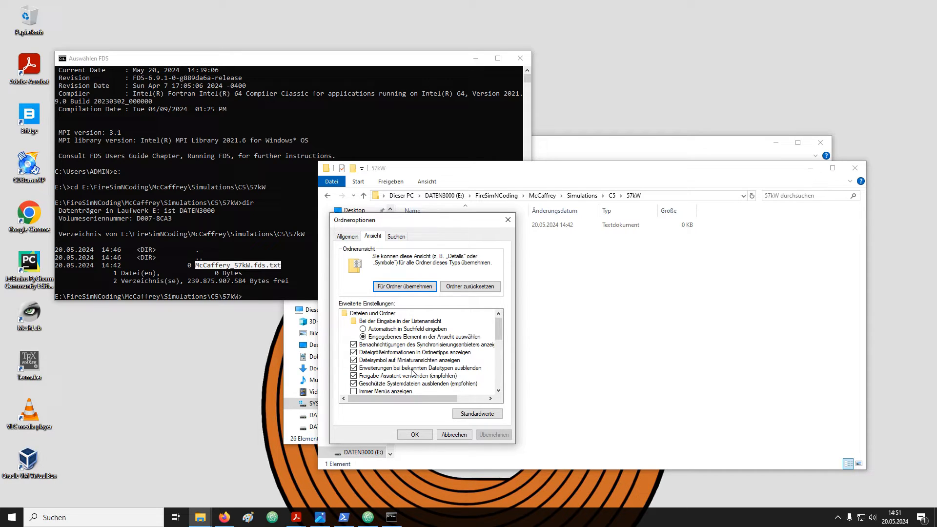
{"action": "left_click", "coordinate": [353, 367]}
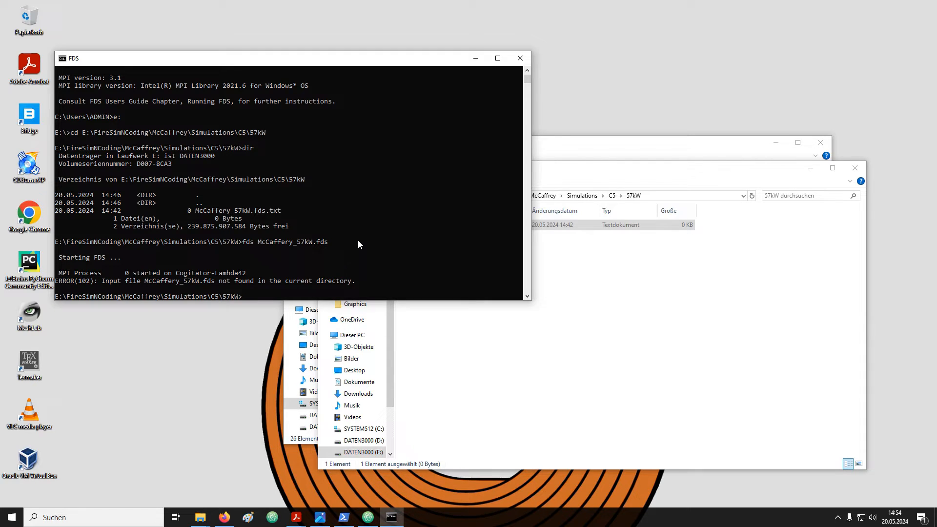
Run fds McCaffery_57kW.fds.txt at the Command Prompt
{"action": "type", "text": "fds McCaffery_57kW.fds.txt"}
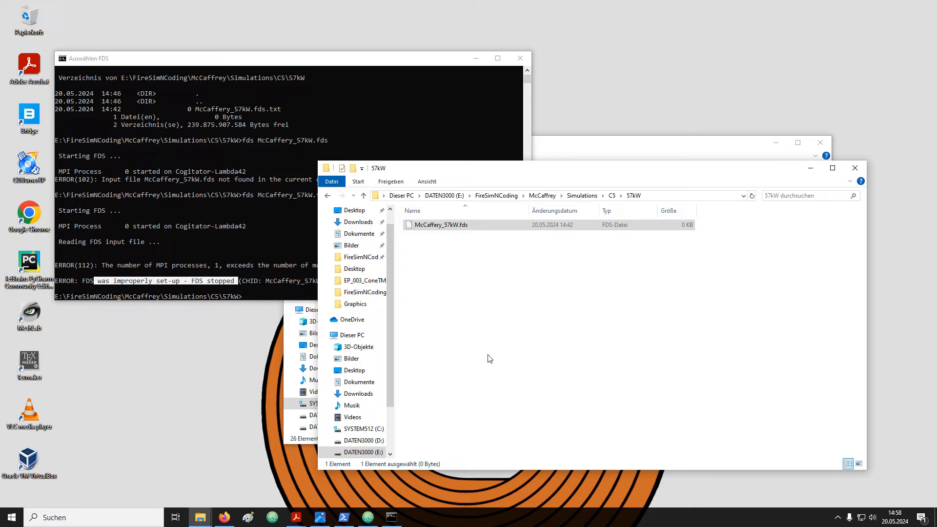
{"action": "mouse_move", "coordinate": [489, 392]}
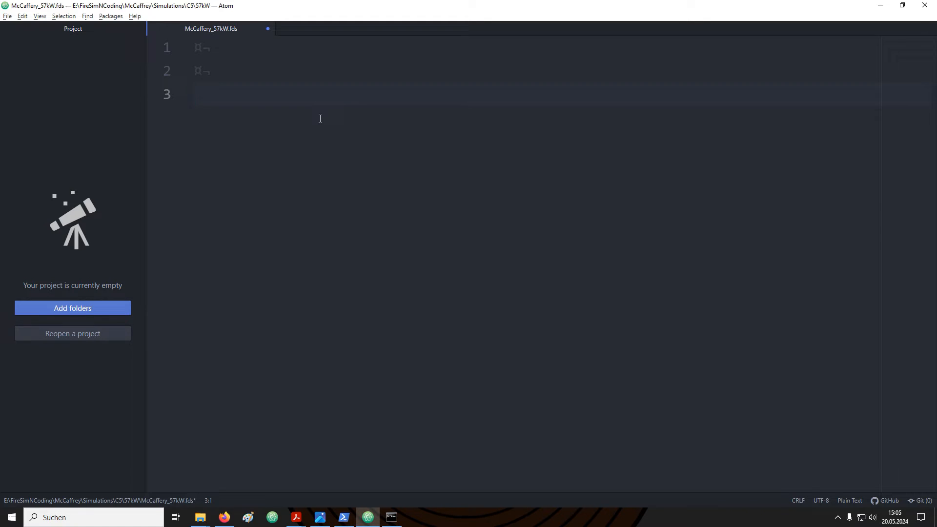
Type the example line &ABCD PARAMETER_1 = 'value1', PARAMETER_2 = 3.14 / in Atom
{"action": "type", "text": "&"}
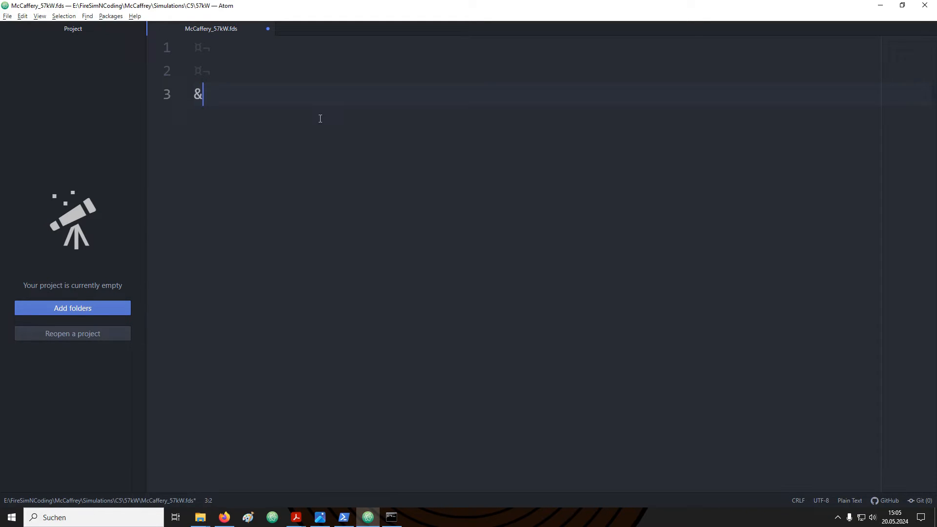
{"action": "type", "text": "ABCD"}
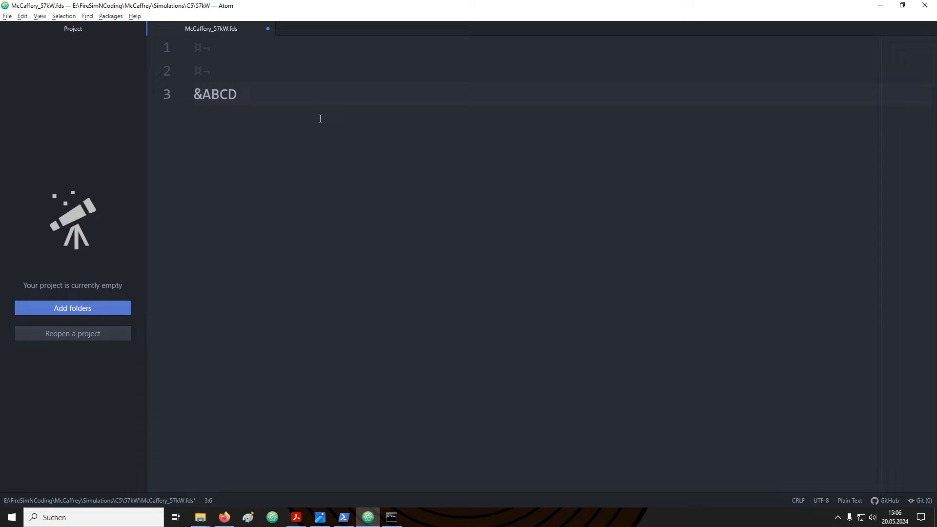
{"action": "type", "text": "/"}
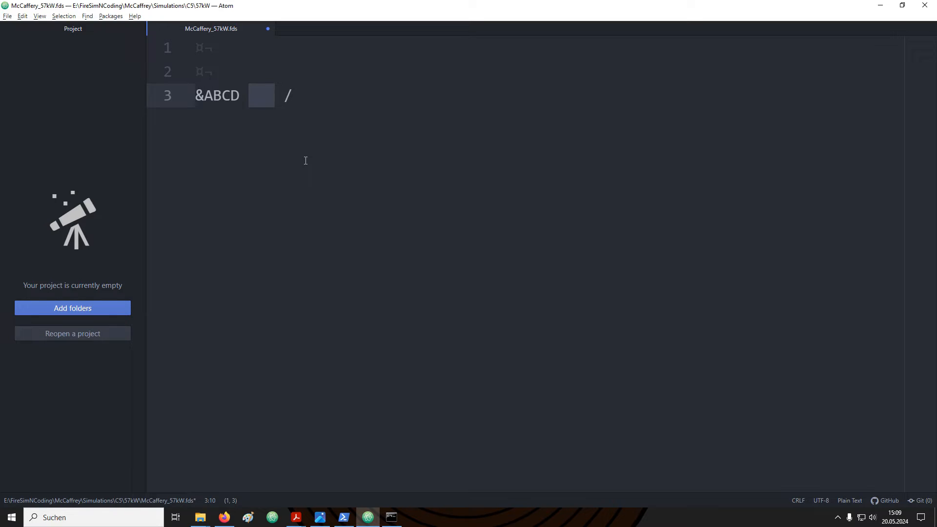
{"action": "type", "text": "PARAMETER_1 = 'value1'"}
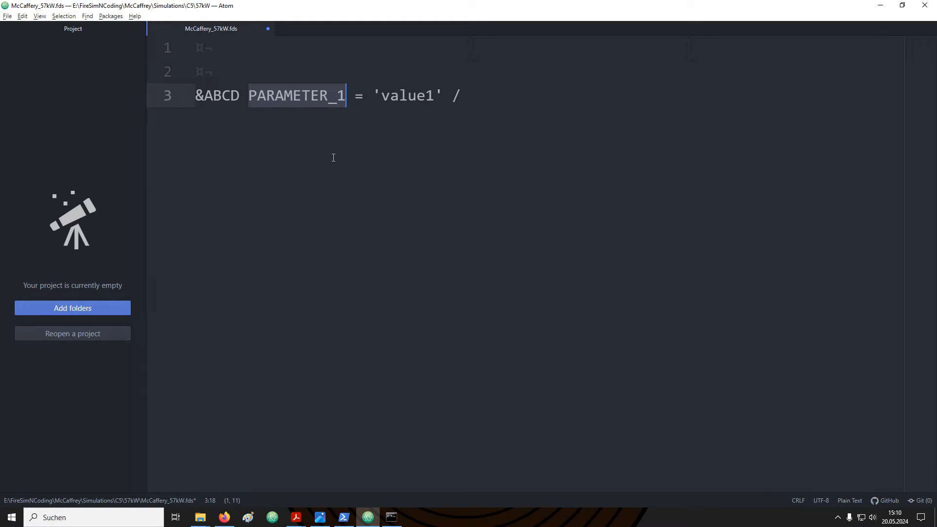
{"action": "type", "text": ", PARAMETER_2 = 3.14"}
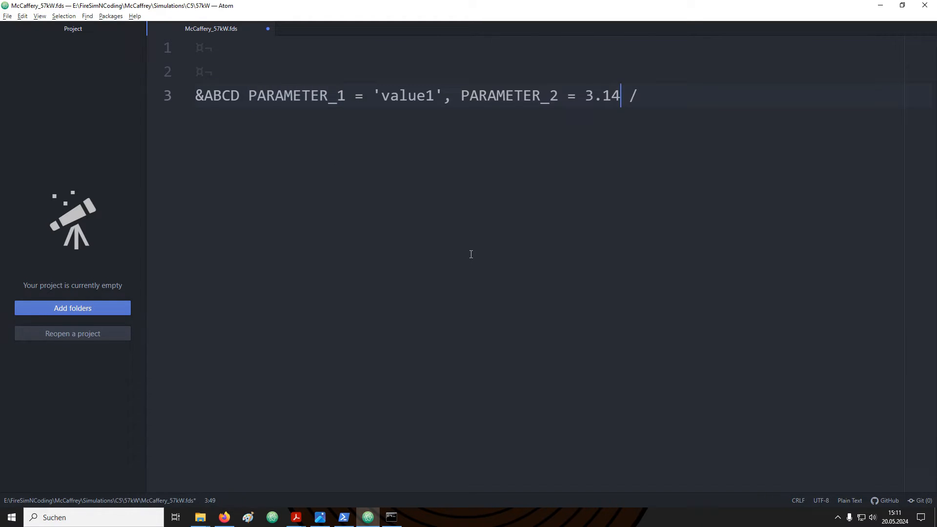
{"action": "mouse_move", "coordinate": [765, 216]}
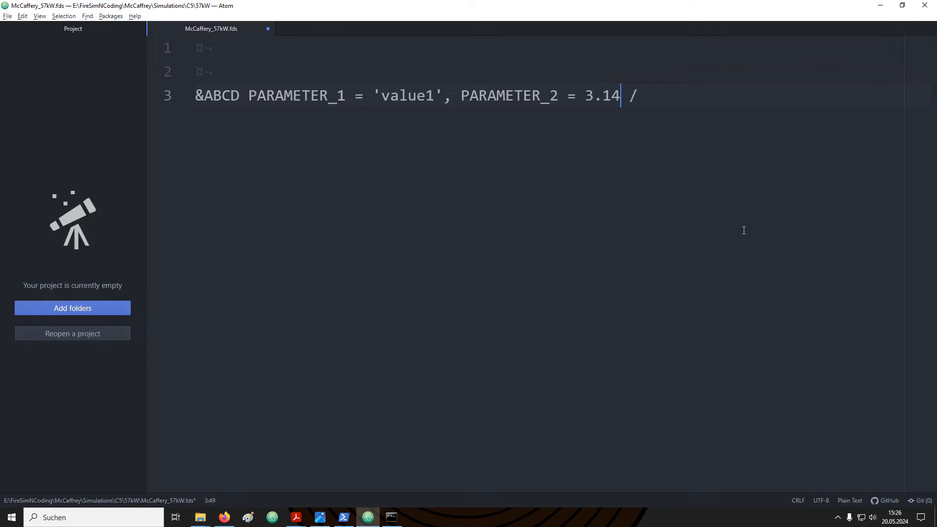
Switch to FDS691_User_Guide.pdf in Acrobat Reader to view its contents
{"action": "left_click", "coordinate": [296, 517]}
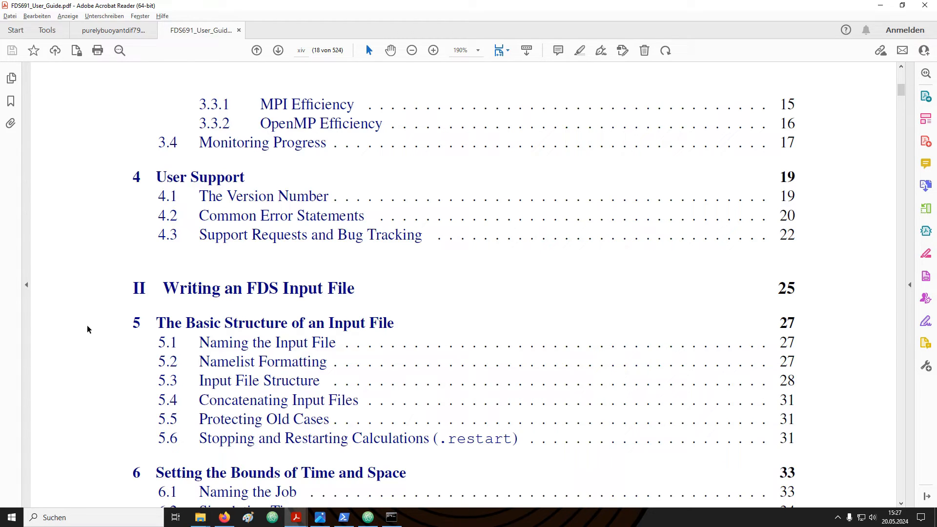
{"action": "left_click", "coordinate": [367, 516]}
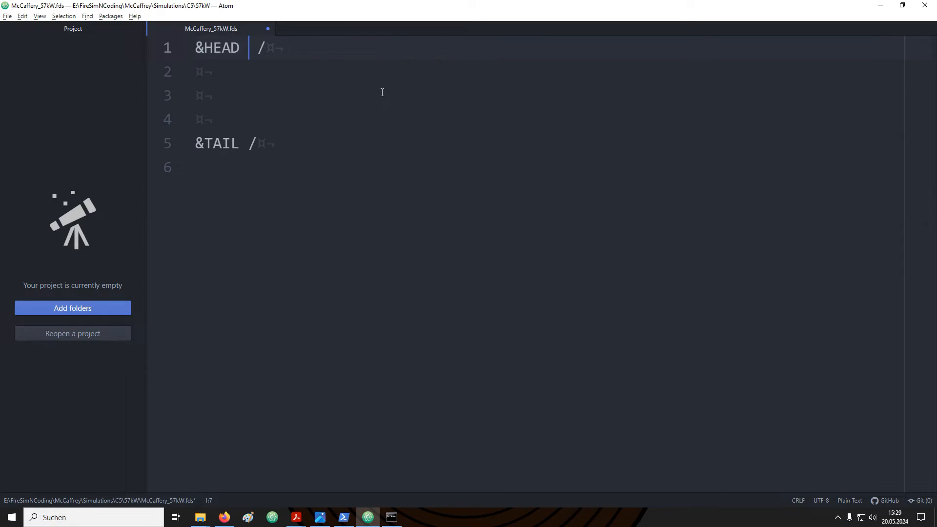
Type TITLE = 'McCaffrey 57.5 kW' into the &HEAD namelist
{"action": "type", "text": "TITLE ="}
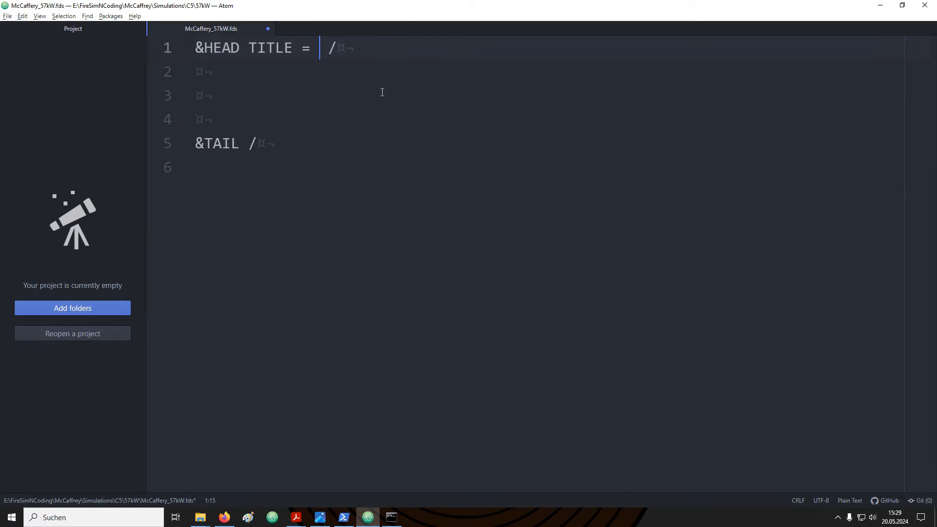
{"action": "type", "text": "''"}
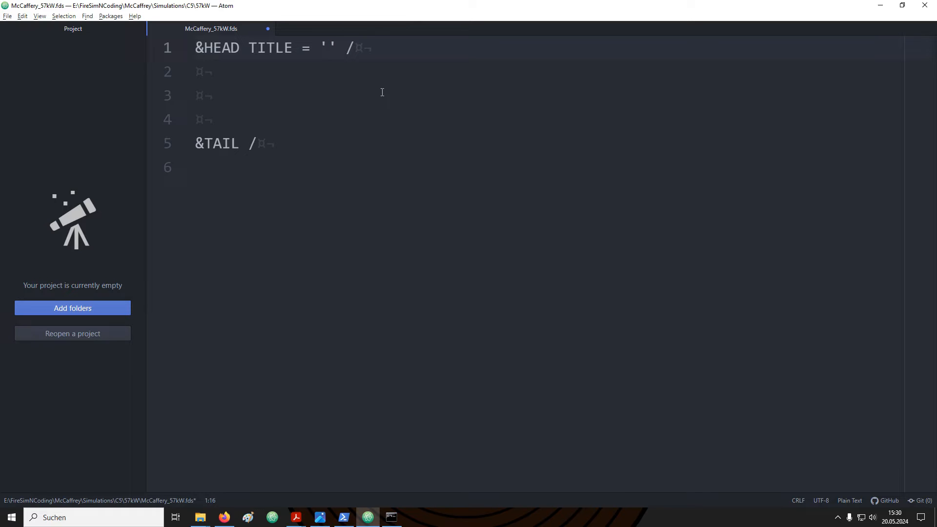
{"action": "type", "text": "McCaffrey 57.5 kW"}
{"action": "left_click", "coordinate": [549, 95]}
{"action": "type", "text": "&MESH /"}
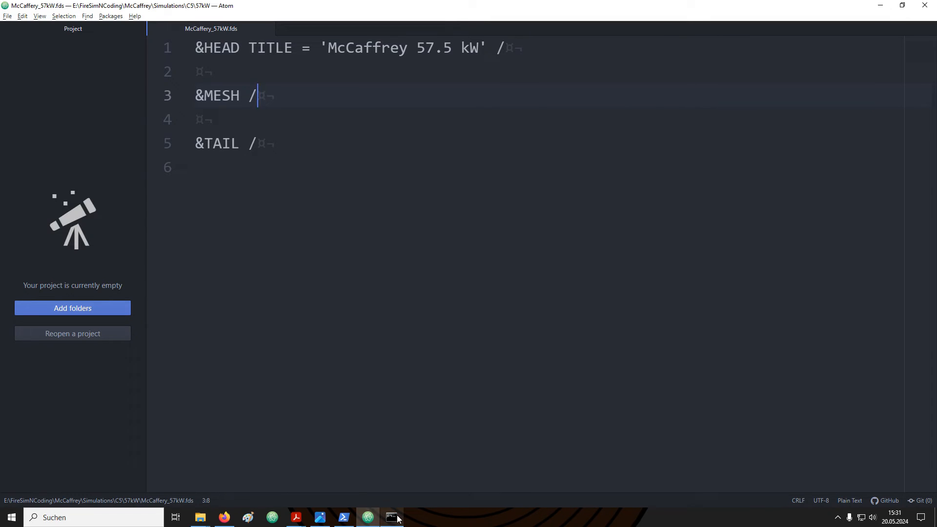
{"action": "left_click", "coordinate": [391, 516]}
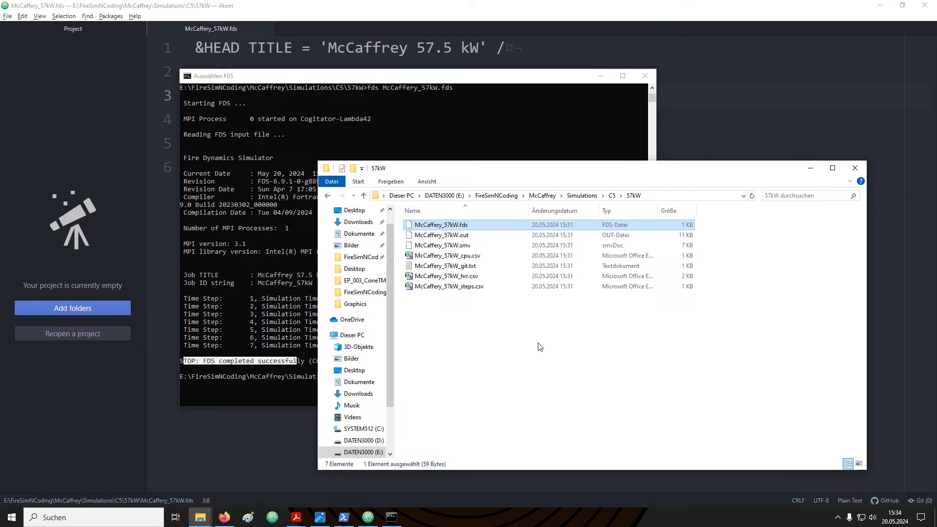
Open McCaffery_57kW.smv with smokeview.exe from FDS_691\SMV6 and rotate the domain box
{"action": "left_click", "coordinate": [442, 244]}
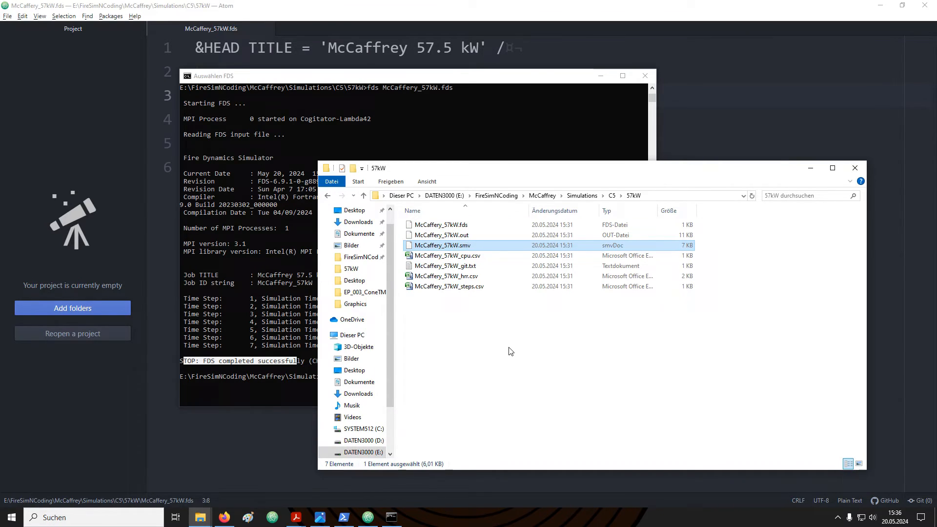
{"action": "double_click", "coordinate": [442, 245]}
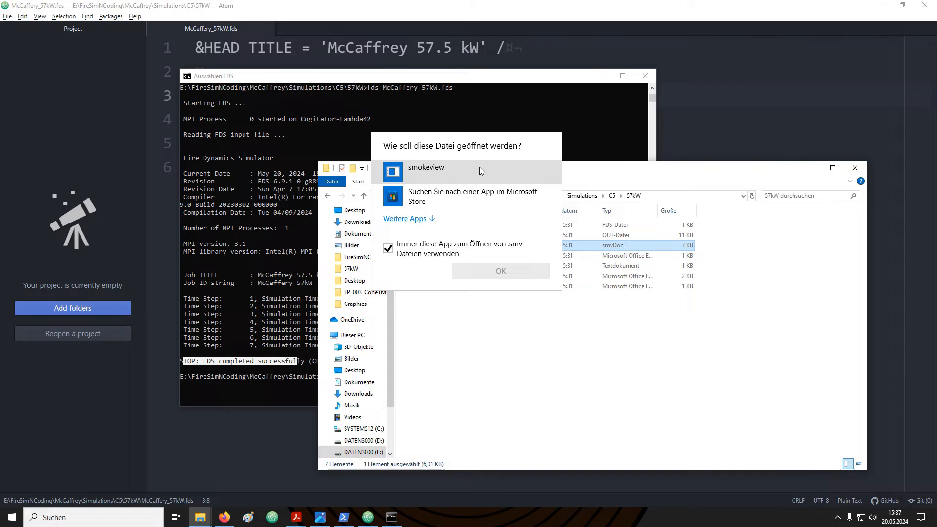
{"action": "left_click", "coordinate": [405, 218]}
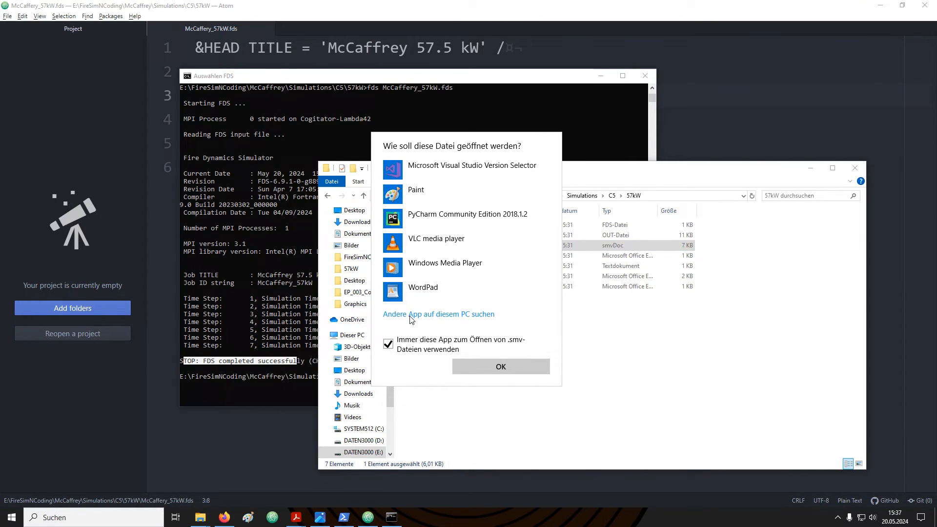
{"action": "left_click", "coordinate": [438, 314]}
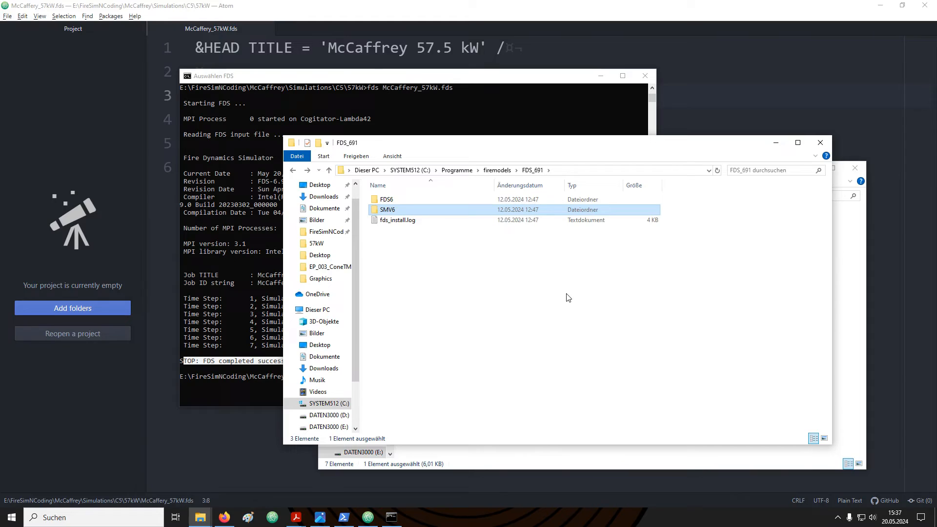
{"action": "mouse_move", "coordinate": [460, 276]}
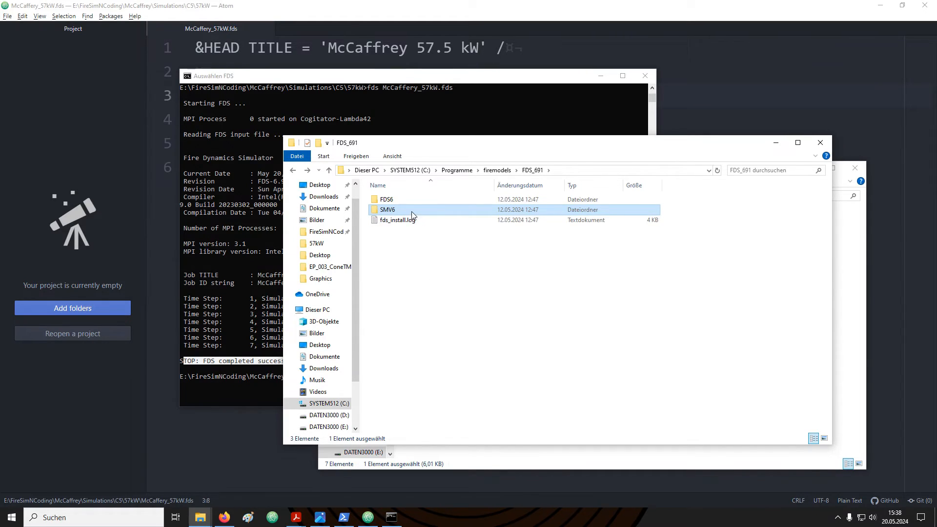
{"action": "double_click", "coordinate": [387, 209]}
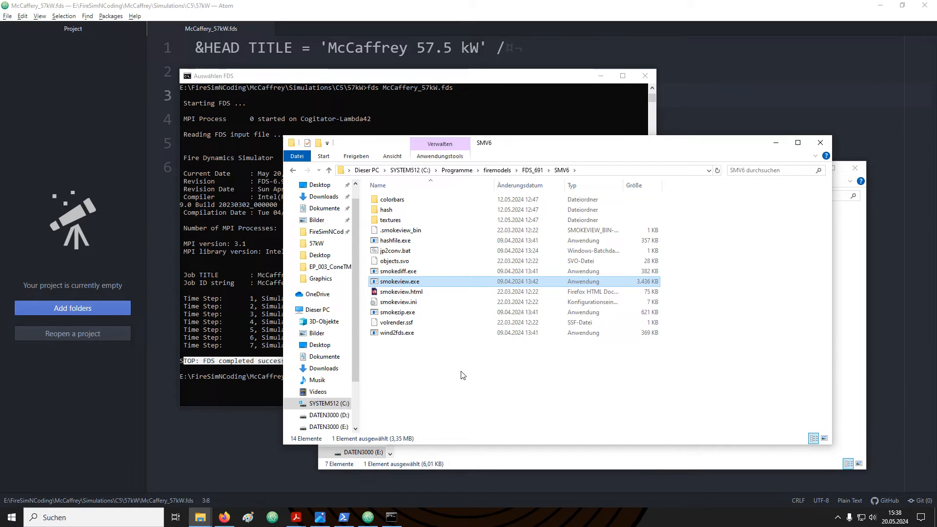
{"action": "double_click", "coordinate": [399, 281]}
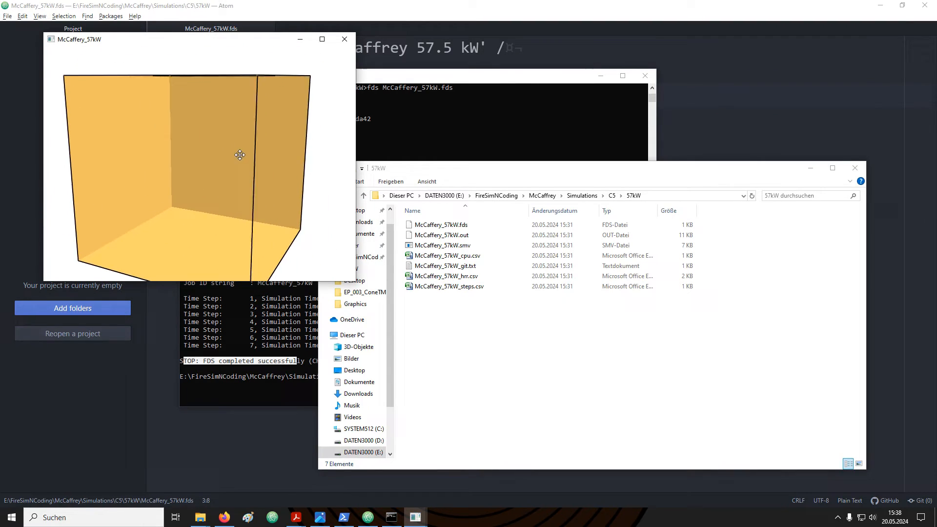
{"action": "left_click_drag", "start_coordinate": [239, 155], "coordinate": [210, 149]}
{"action": "type", "text": ", CHID = ''"}
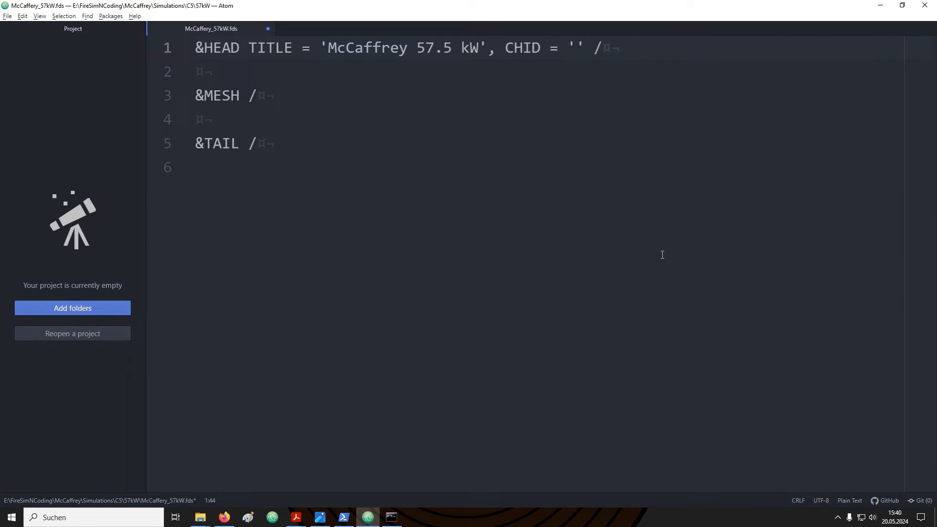
Set CHID to 'toast' and rerun FDS, highlighting the job ID in the run summary
{"action": "left_click", "coordinate": [575, 47]}
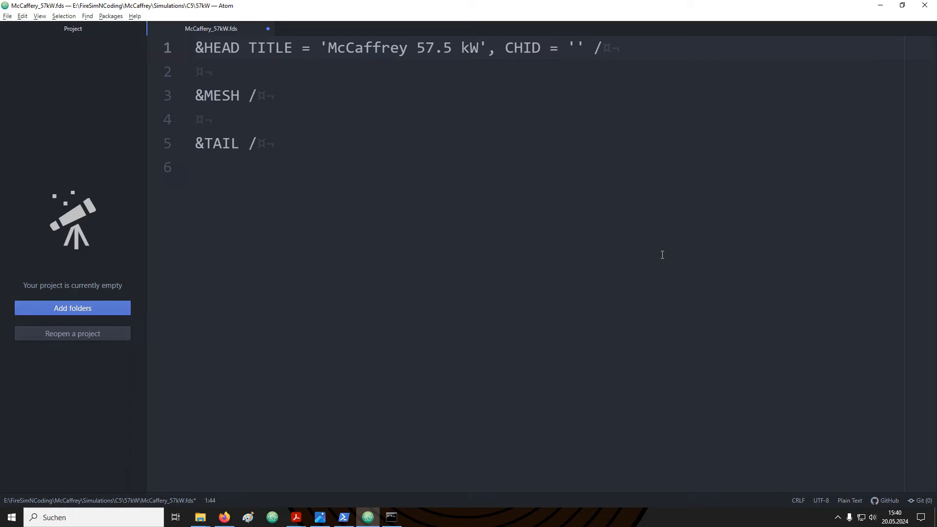
{"action": "type", "text": "toast"}
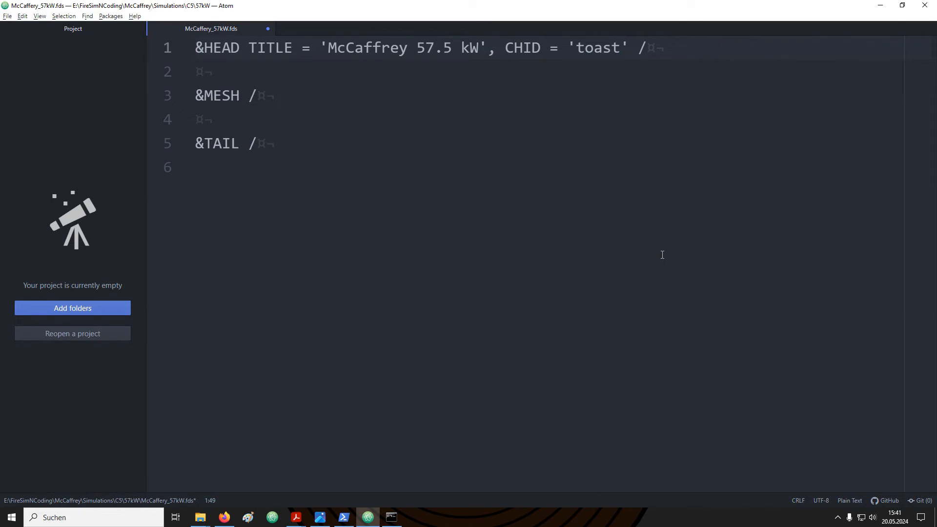
{"action": "left_click", "coordinate": [391, 517]}
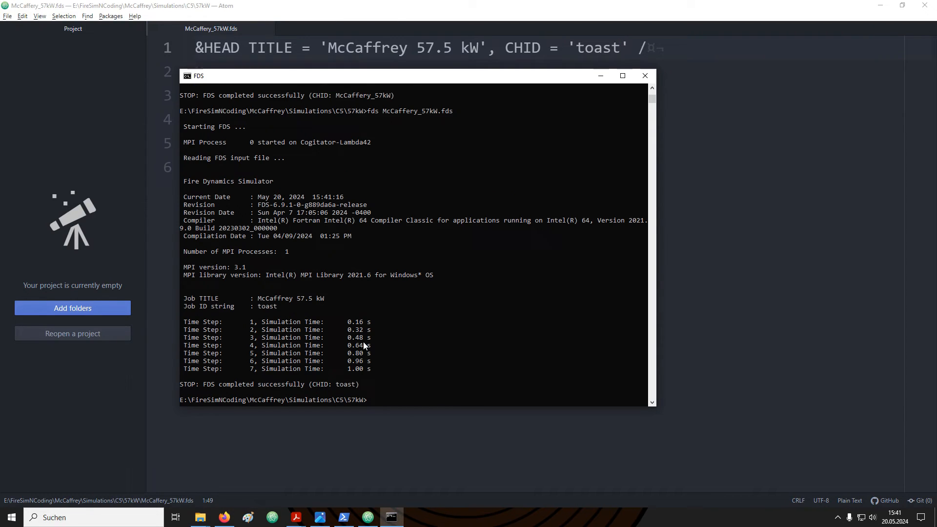
{"action": "double_click", "coordinate": [207, 306]}
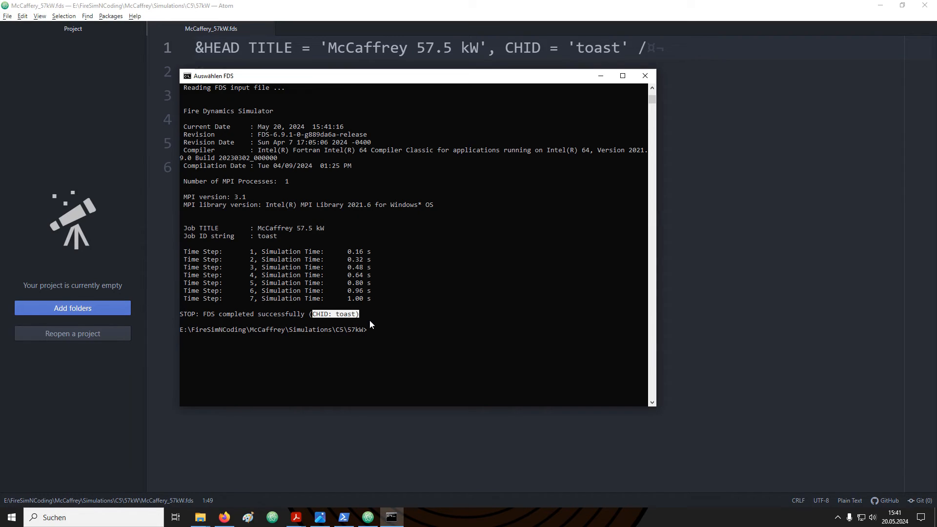
{"action": "left_click", "coordinate": [199, 517]}
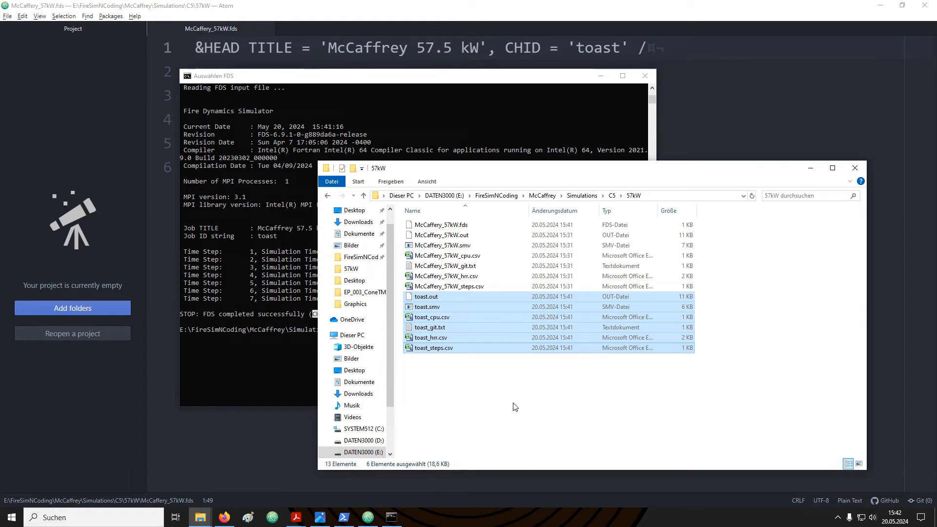
Bring up File Explorer on the 57kW folder's toast output files
{"action": "left_click", "coordinate": [296, 517]}
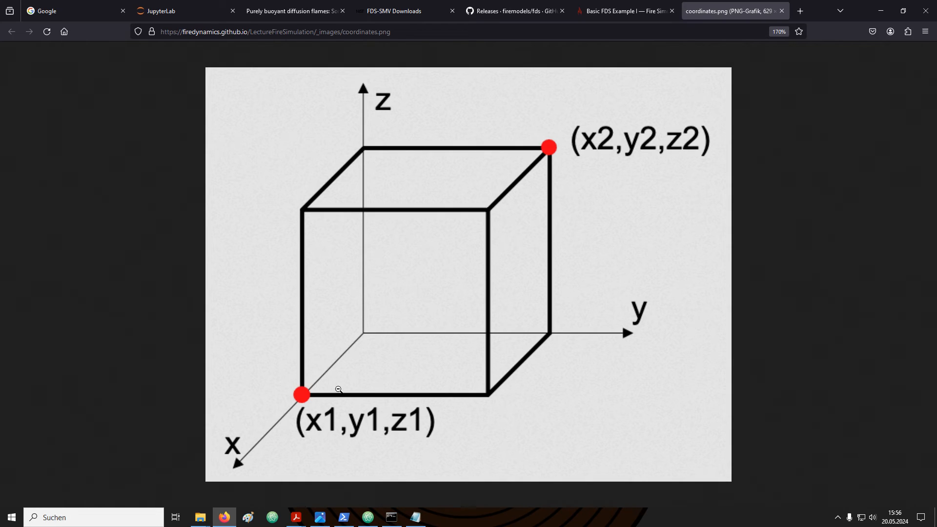
Return from the corner-point diagram to the input file in Atom
{"action": "left_click", "coordinate": [391, 516]}
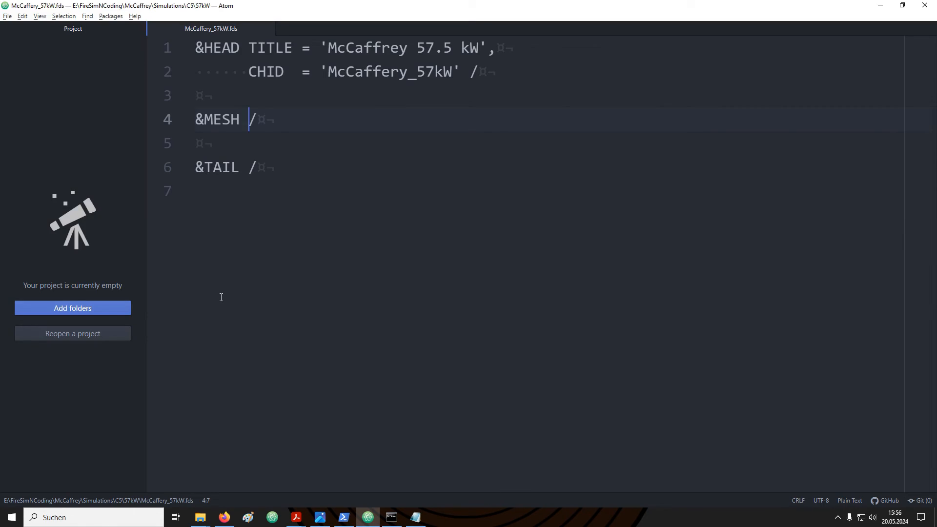
Enter MESH XB = -0.75,0.75, -0.75,0.75, -0.72,3.24, plus the alternative 0.0,1.5,0.0,1.5,0.0,3.96 line
{"action": "type", "text": "XB ="}
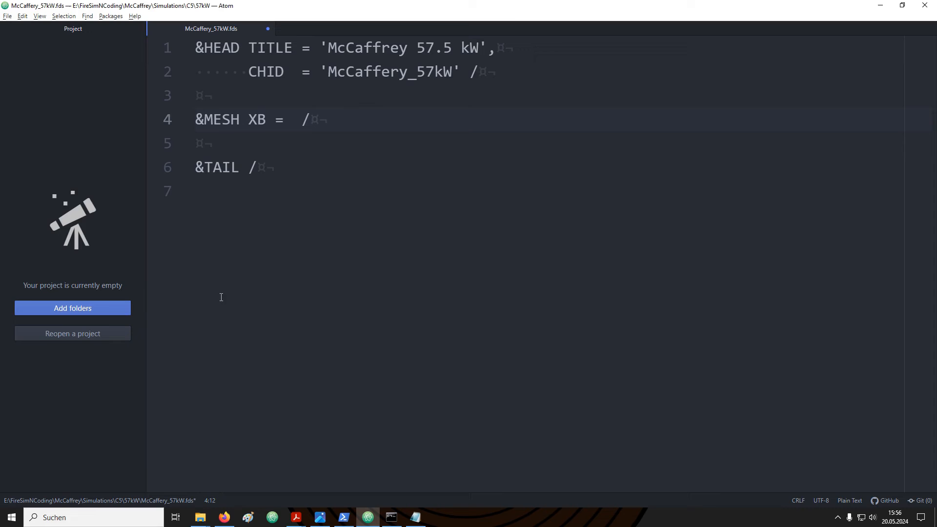
{"action": "type", "text": "X1,X2"}
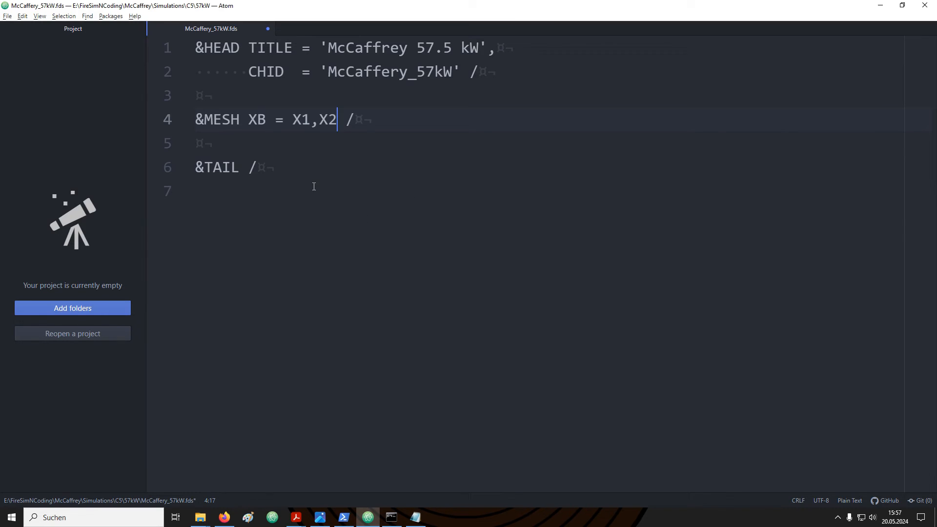
{"action": "type", "text": ", Y1,Y2"}
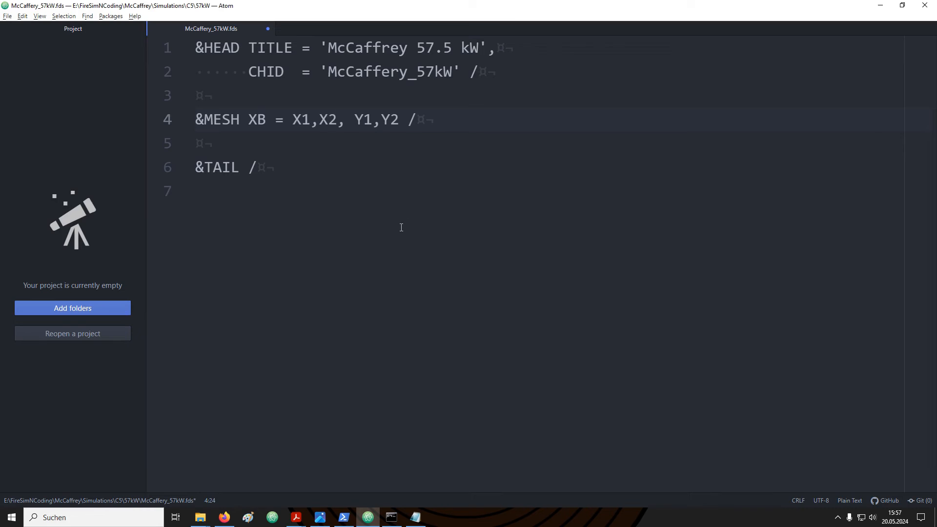
{"action": "left_click", "coordinate": [398, 120]}
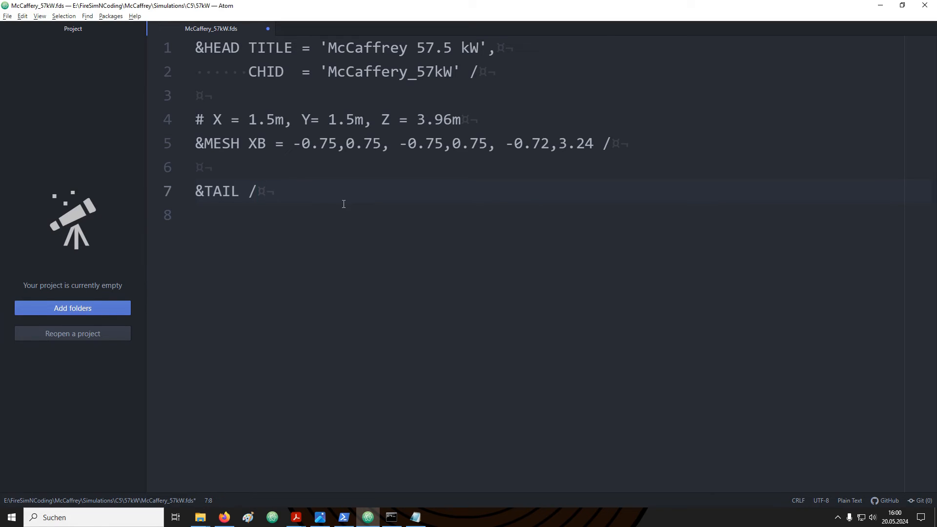
{"action": "left_click", "coordinate": [258, 191]}
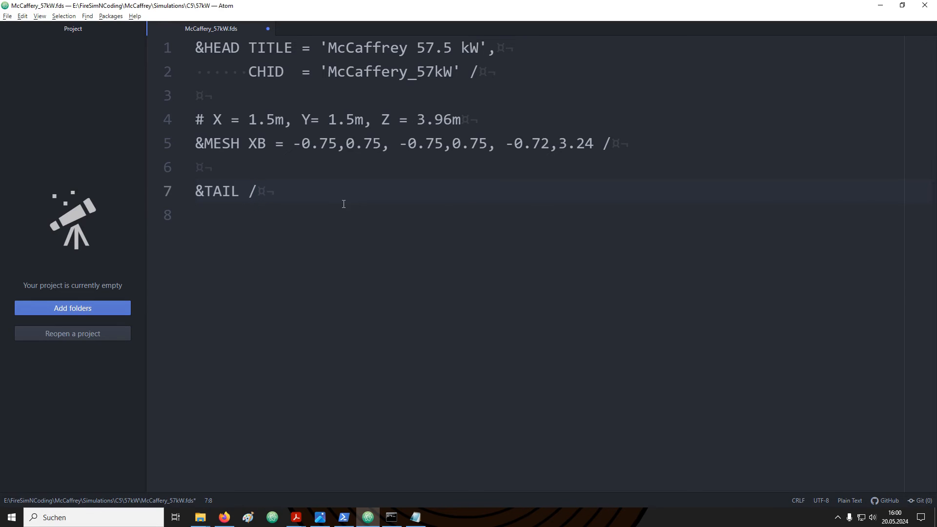
{"action": "mouse_move", "coordinate": [333, 197]}
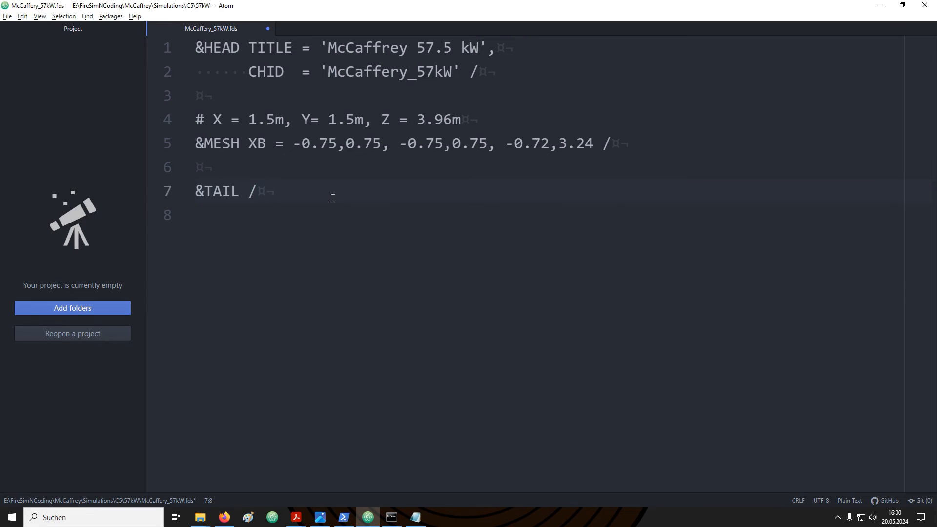
{"action": "left_click", "coordinate": [256, 191]}
{"action": "type", "text": "&MESH XB = 0.0,1.5, 0.0,1.5, 0.0,3.96 /"}
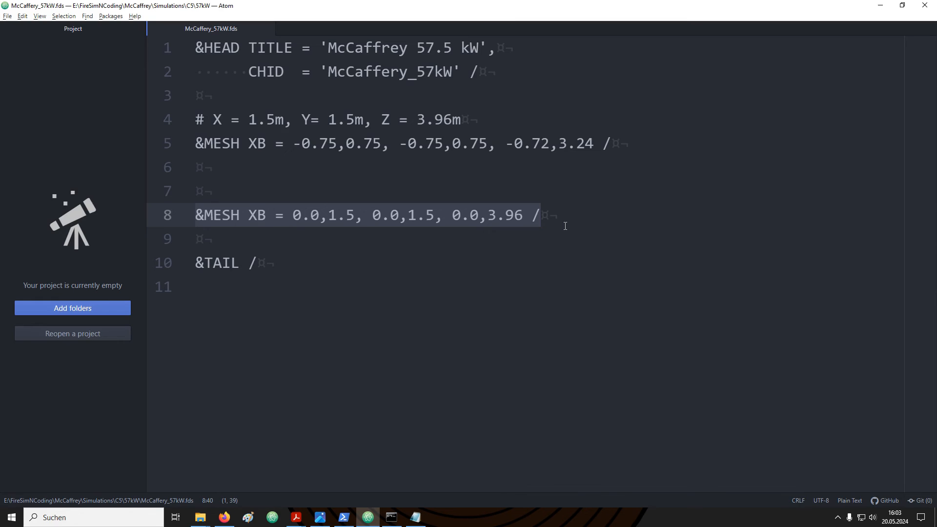
Delete the origin-based MESH line and start an IJK entry before XB
{"action": "left_click", "coordinate": [541, 215]}
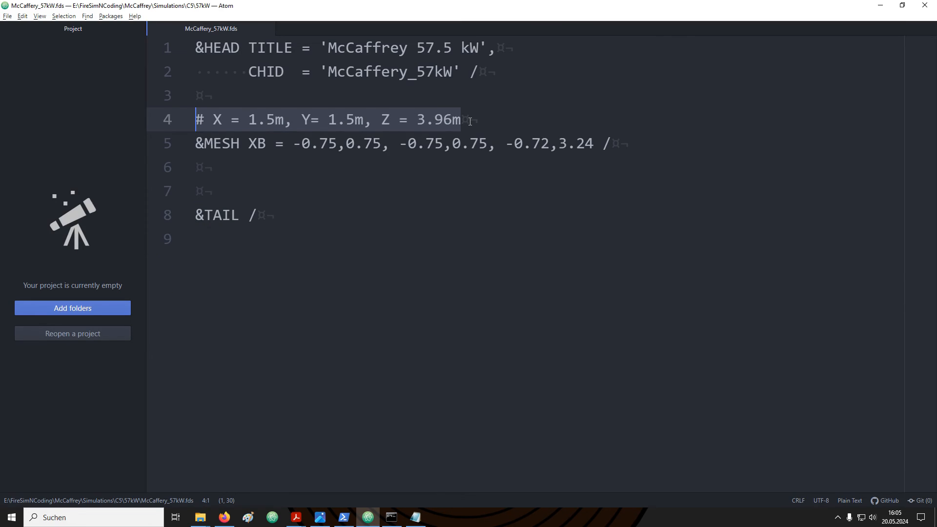
{"action": "left_click", "coordinate": [604, 143]}
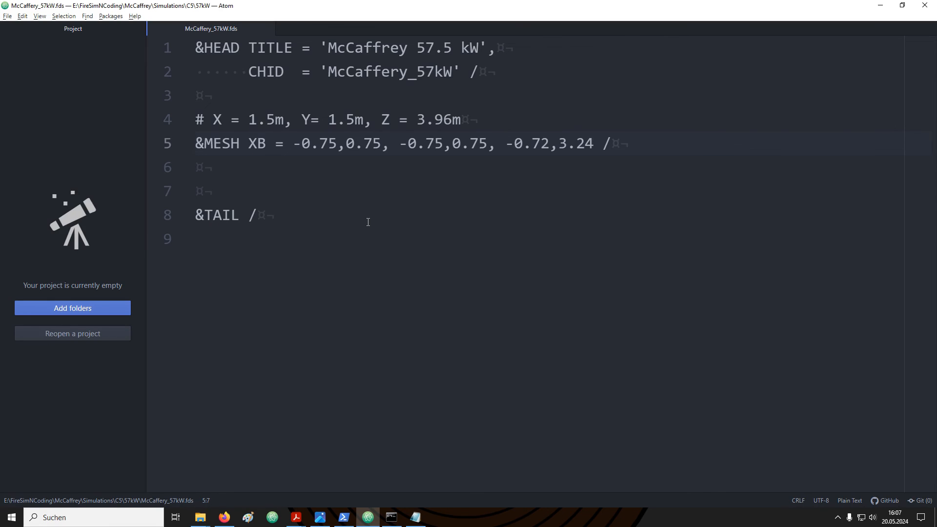
{"action": "left_click", "coordinate": [249, 143]}
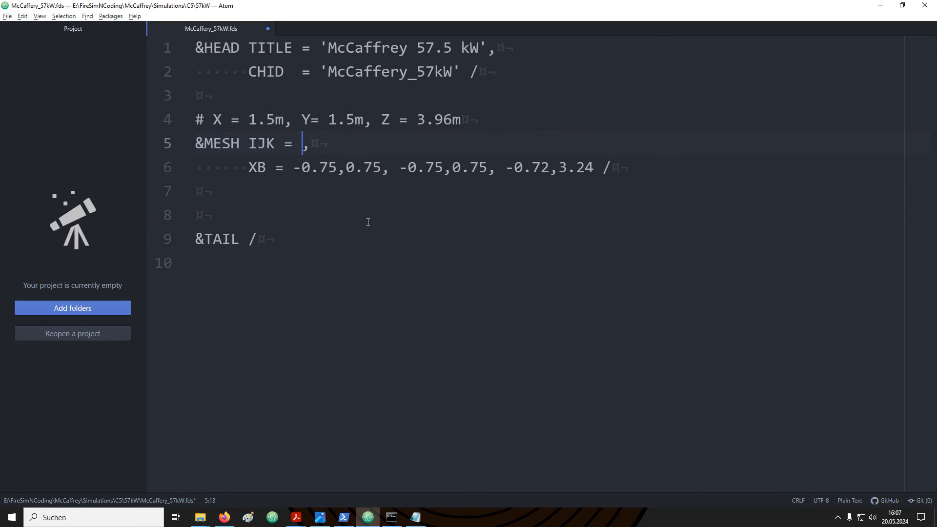
Set IJK = 25,25,66 and ID = 'ComputationalDomain' on the MESH namelist
{"action": "type", "text": "2"}
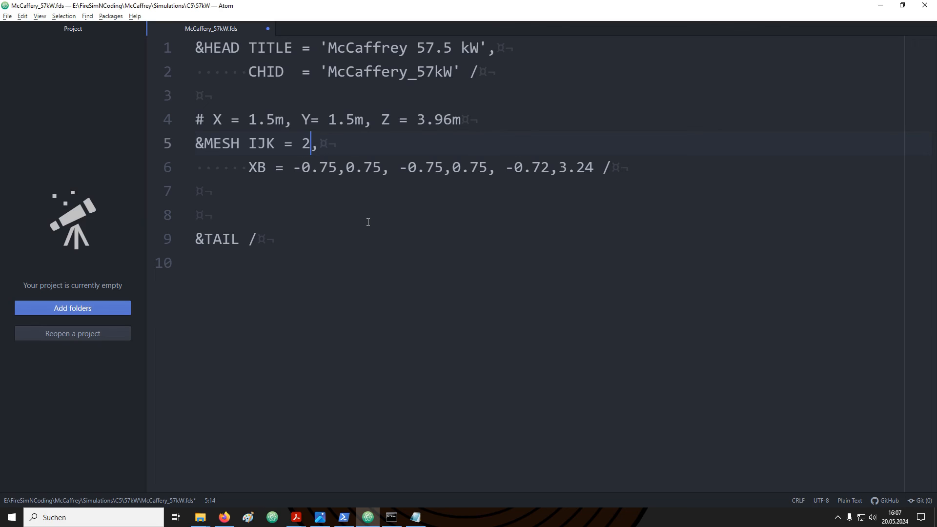
{"action": "type", "text": "5"}
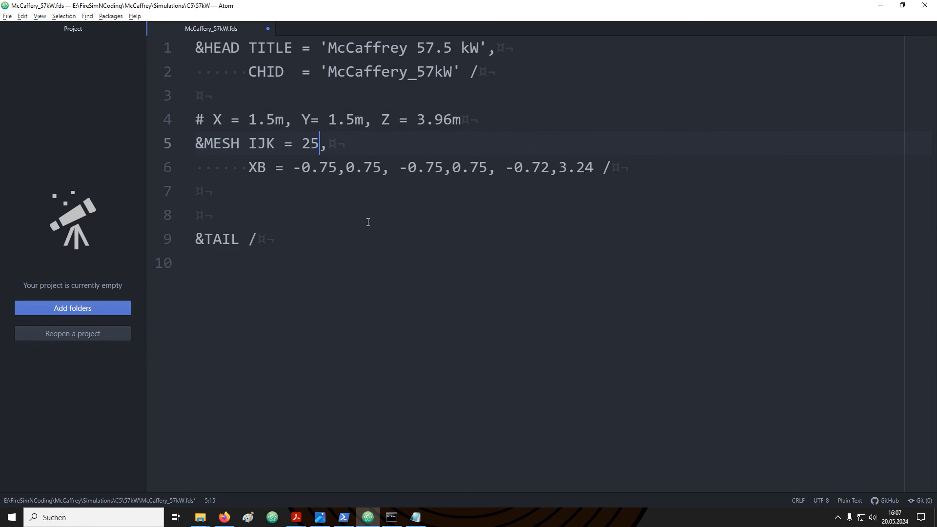
{"action": "type", "text": "25,"}
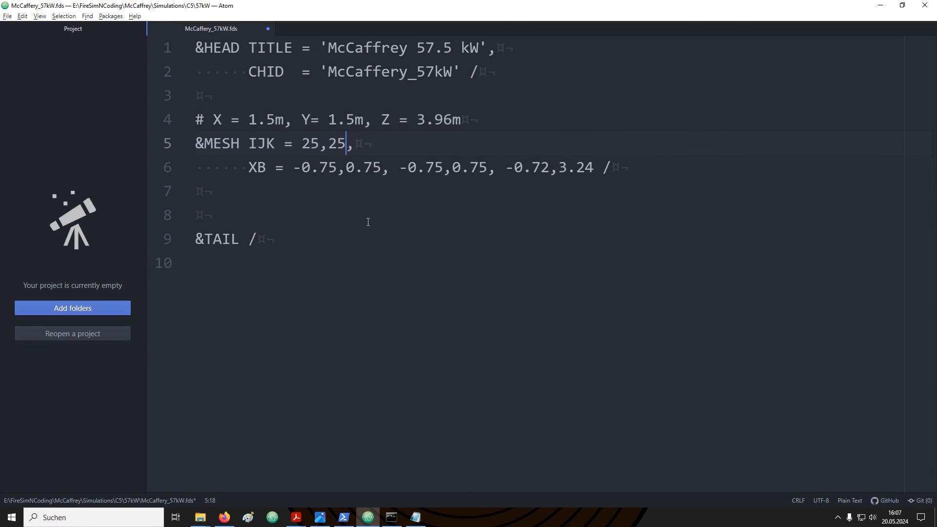
{"action": "type", "text": "66,"}
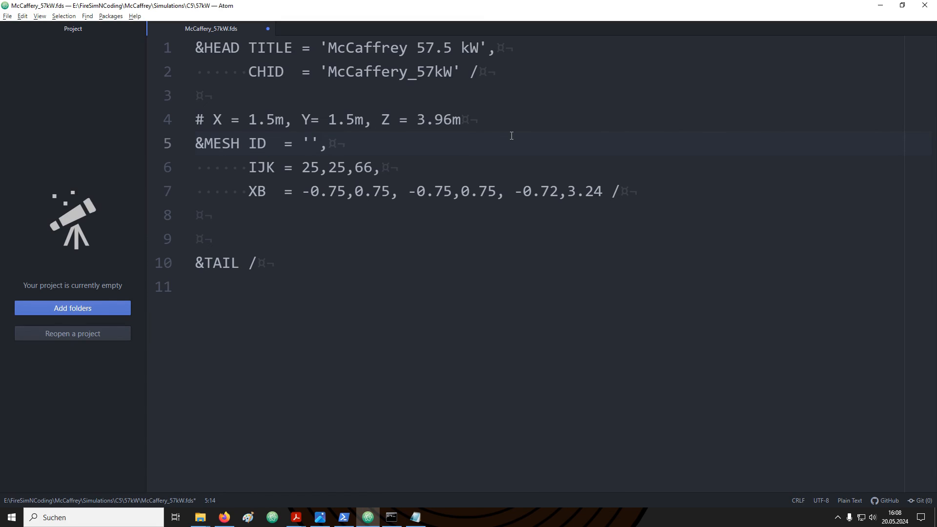
{"action": "type", "text": "ComputationalDomain"}
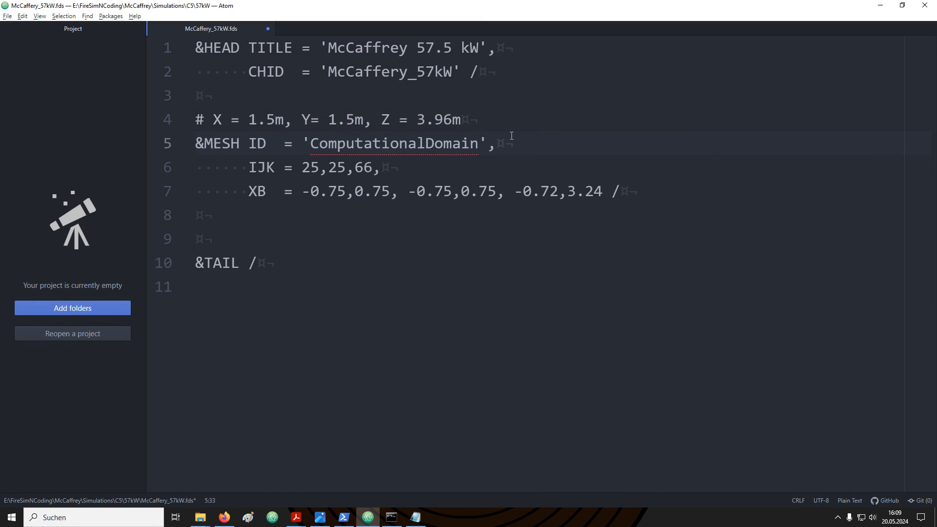
{"action": "left_click", "coordinate": [478, 143]}
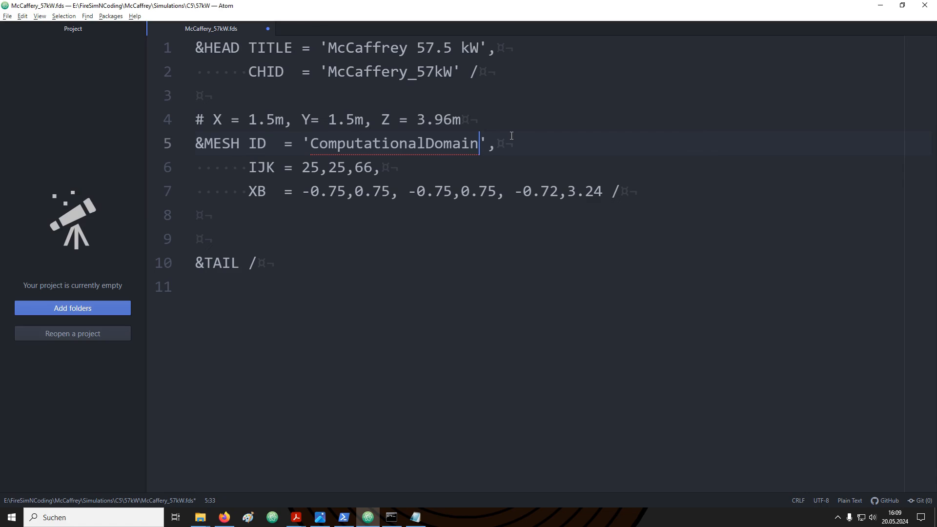
{"action": "left_click", "coordinate": [210, 215]}
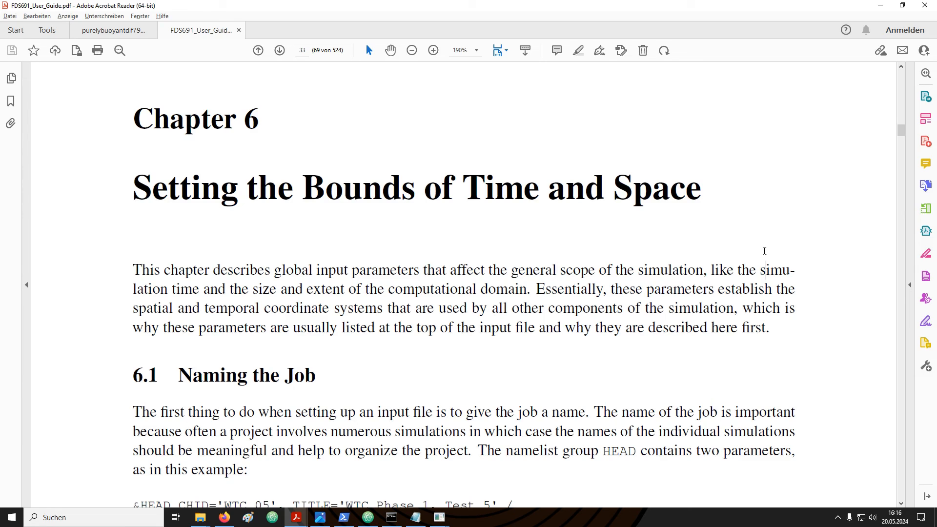
Add '&TIME T_END = 30 /' between the HEAD and MESH lines
{"action": "left_click", "coordinate": [367, 516]}
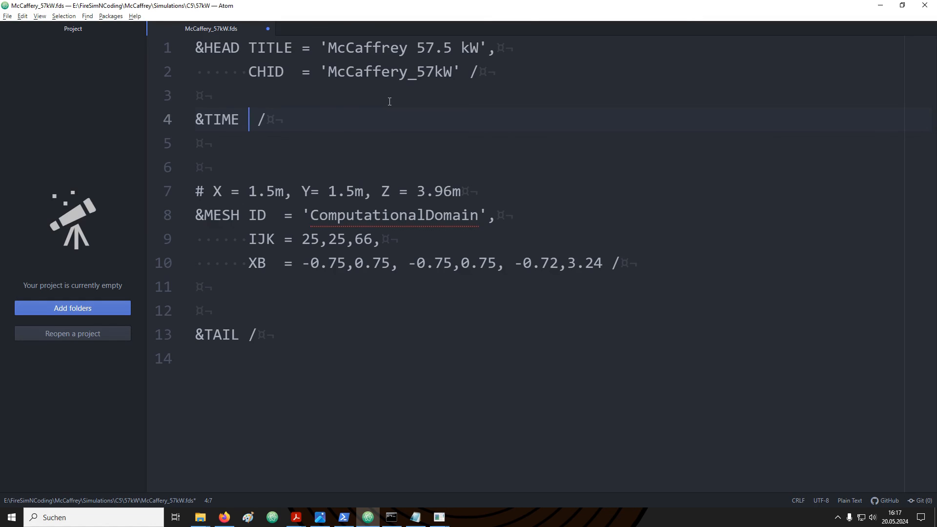
{"action": "type", "text": "T_END = 30"}
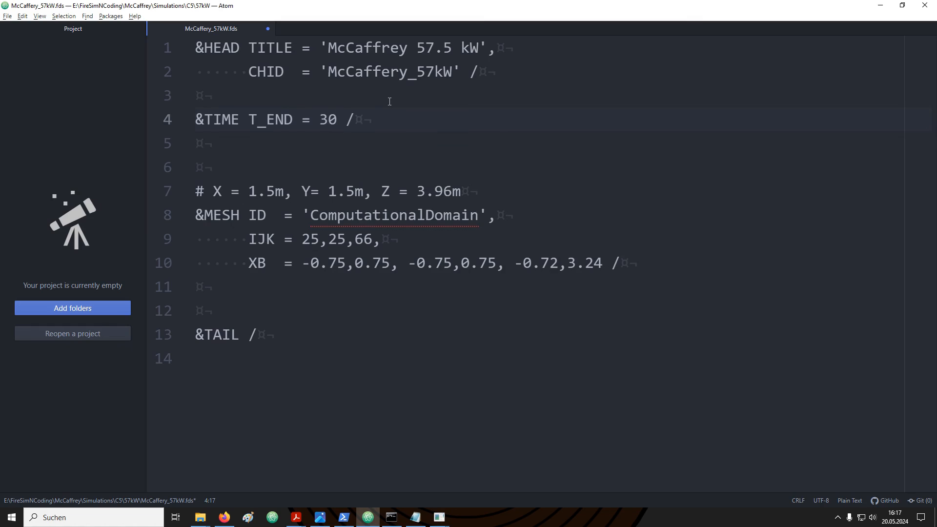
{"action": "left_click", "coordinate": [338, 119]}
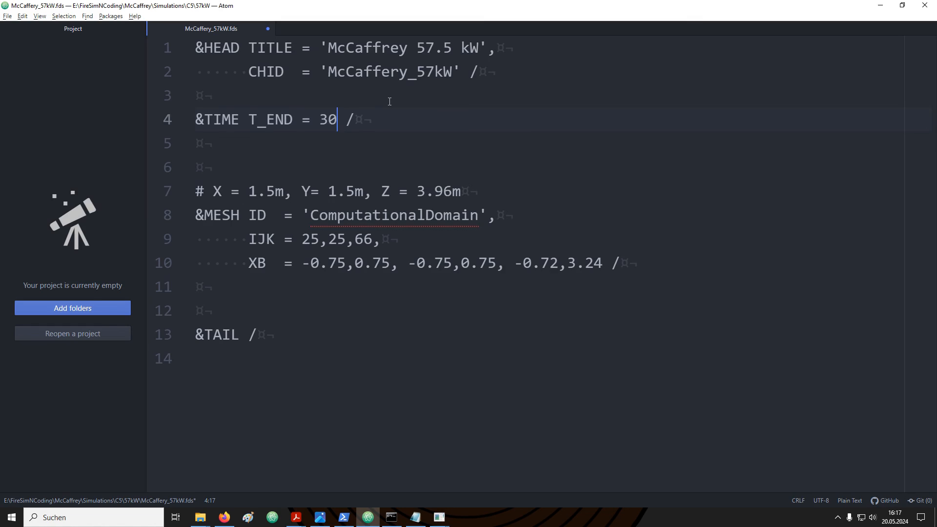